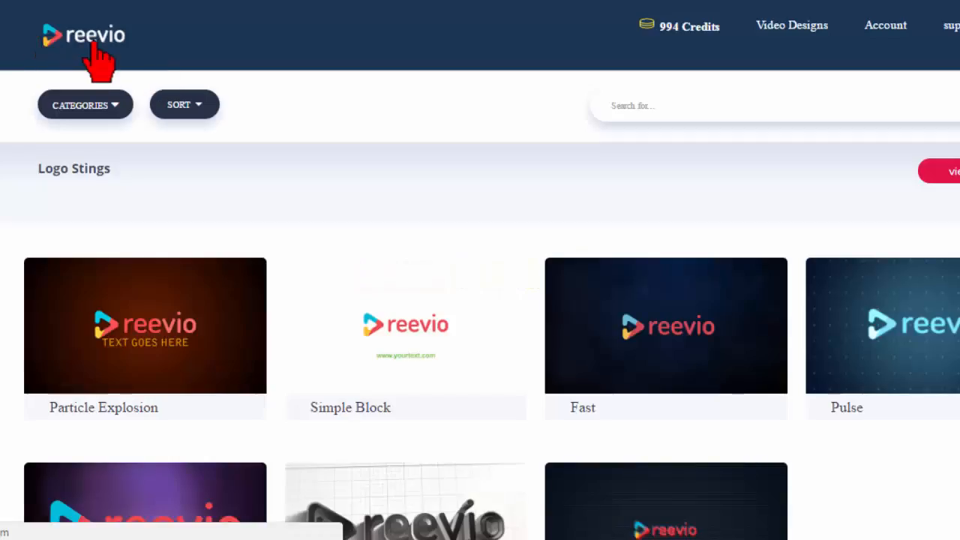
{"action": "mouse_move", "coordinate": [465, 195]}
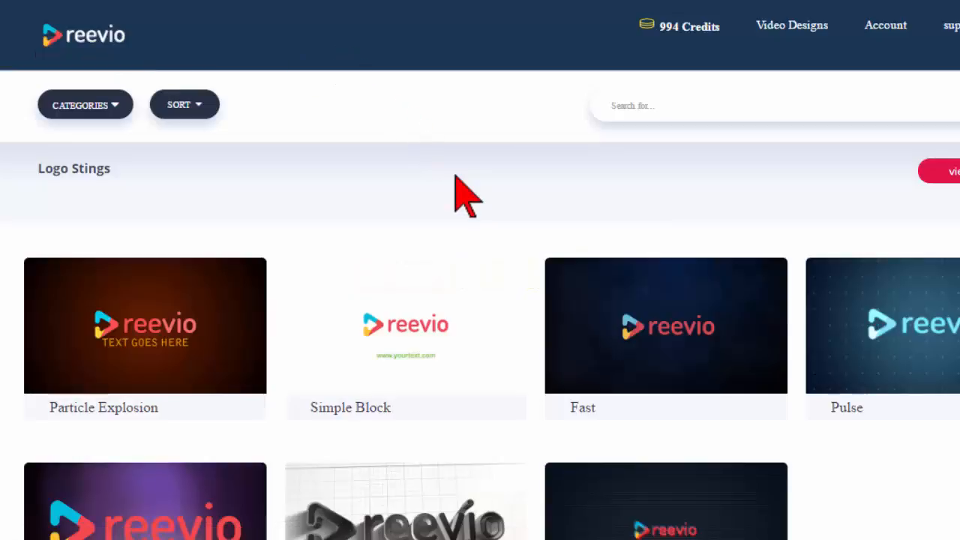
{"action": "mouse_move", "coordinate": [325, 239]}
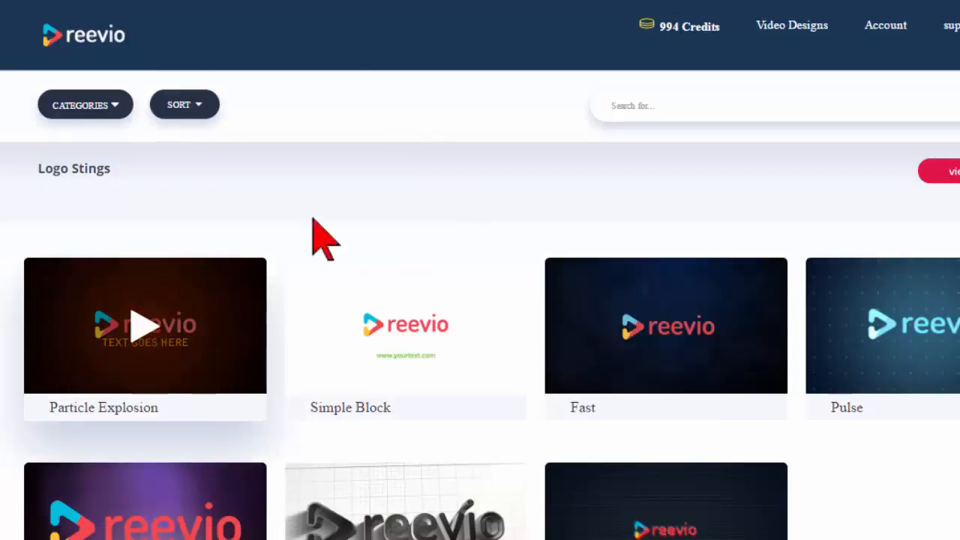
- Scroll past Logo Stings and Lower Thirds to the Call To Action templates
{"action": "scroll", "scroll_direction": "down", "scroll_amount": 3}
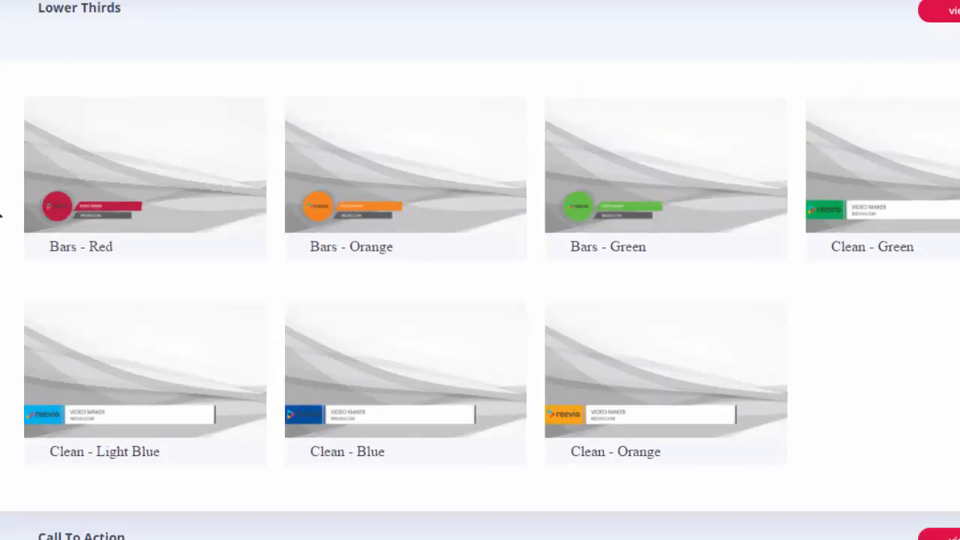
{"action": "scroll", "scroll_direction": "down", "scroll_amount": 3}
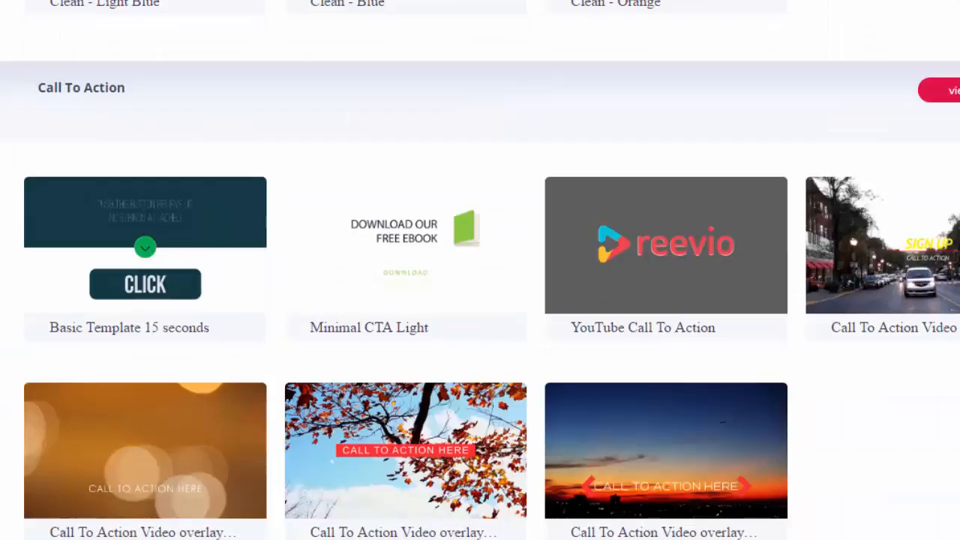
{"action": "mouse_move", "coordinate": [803, 330]}
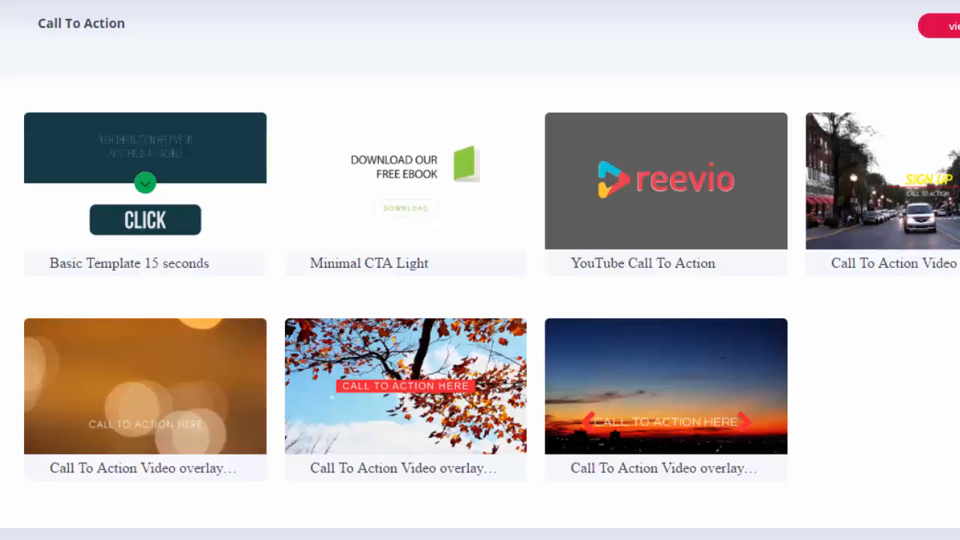
{"action": "mouse_move", "coordinate": [923, 180]}
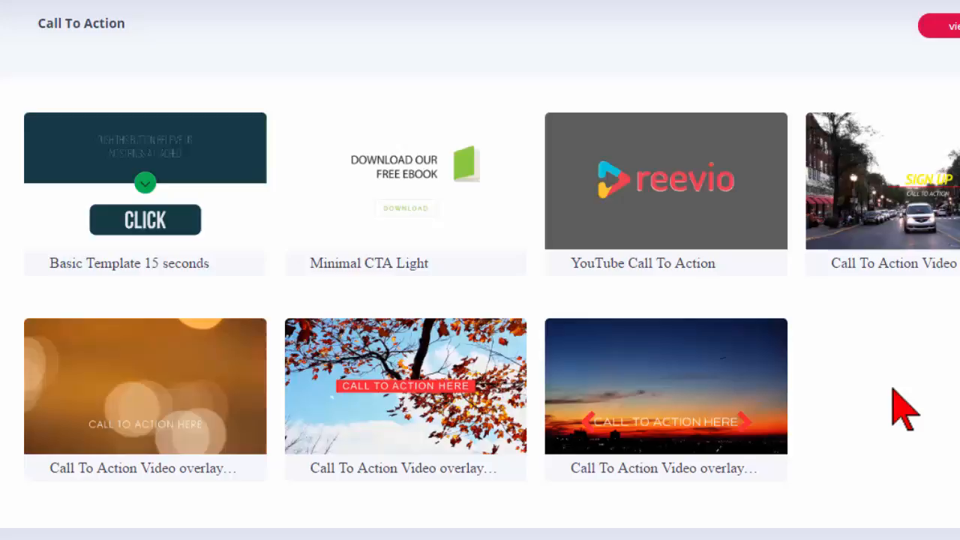
{"action": "mouse_move", "coordinate": [896, 409]}
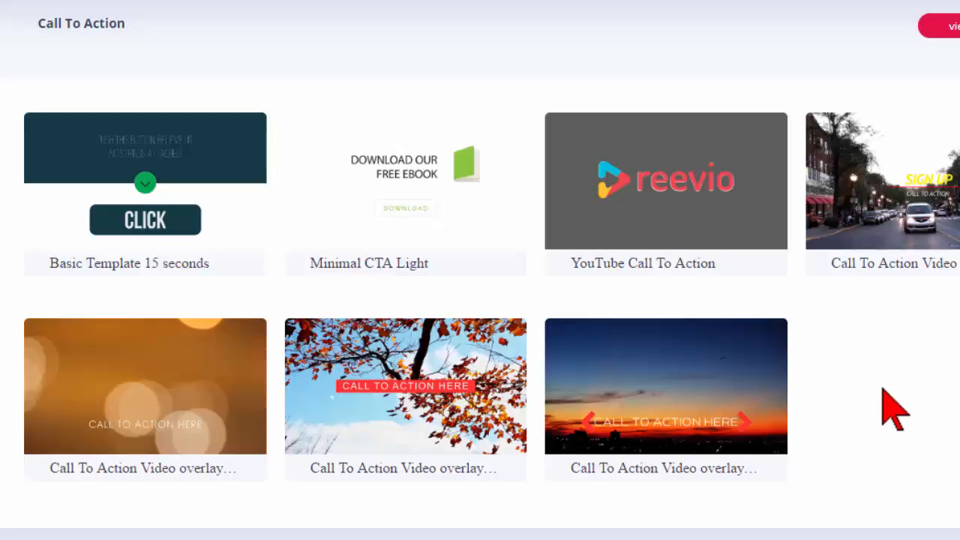
{"action": "mouse_move", "coordinate": [900, 405]}
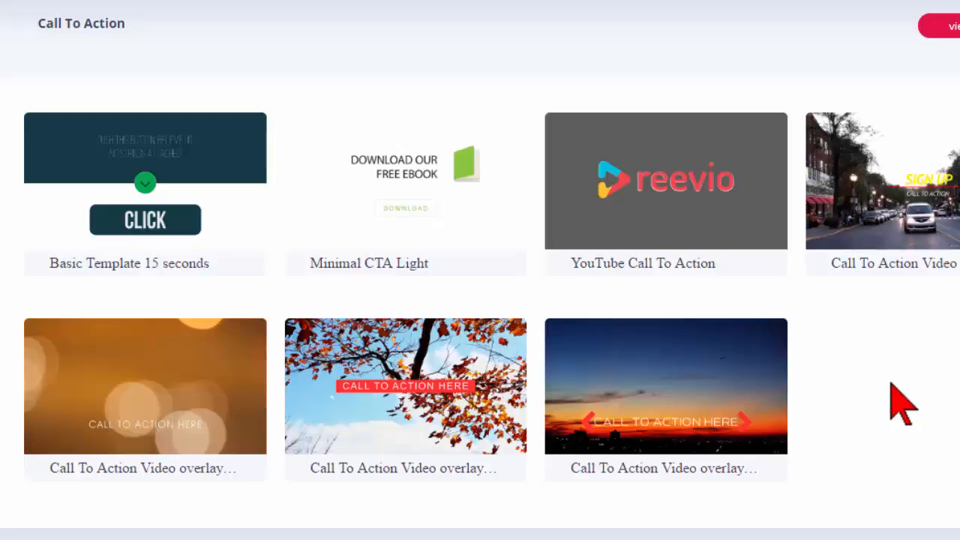
{"action": "mouse_move", "coordinate": [908, 405]}
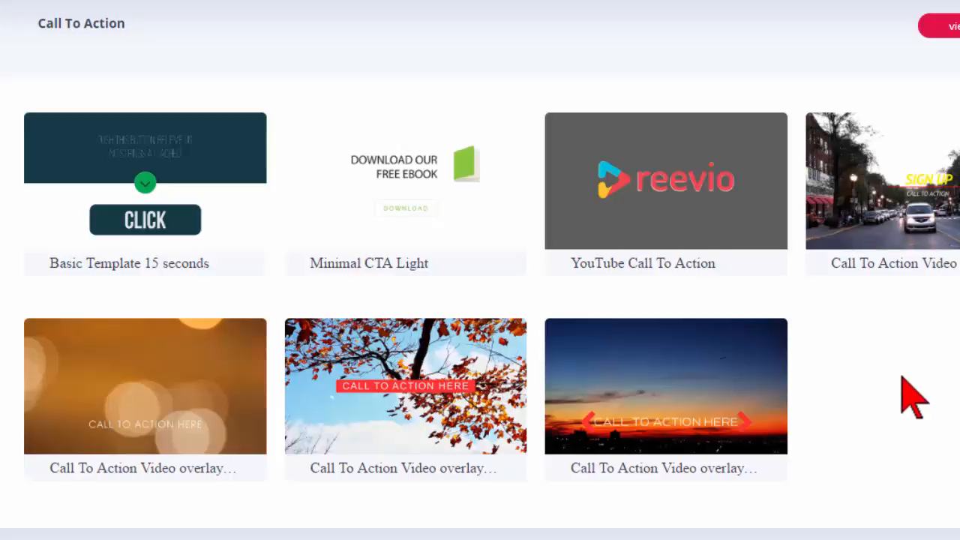
{"action": "mouse_move", "coordinate": [919, 413]}
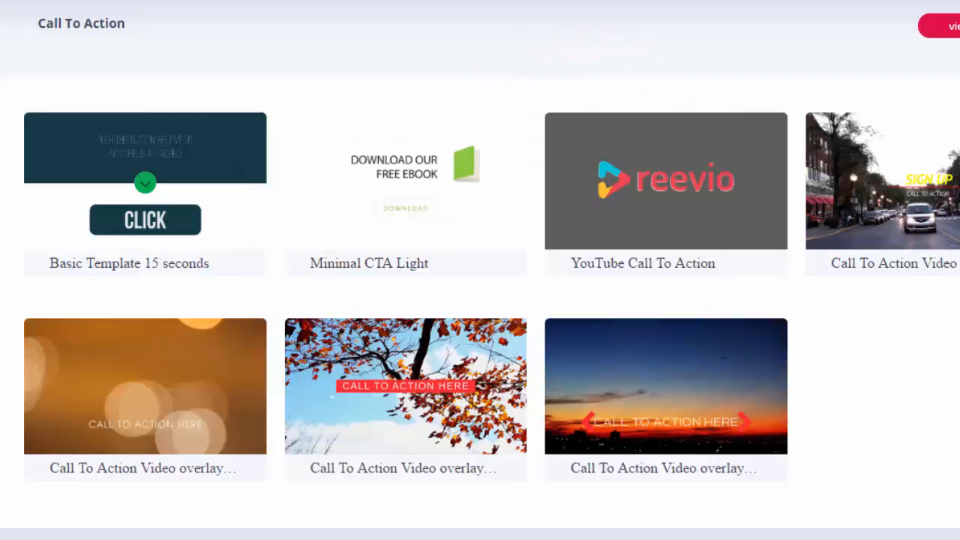
{"action": "mouse_move", "coordinate": [945, 439]}
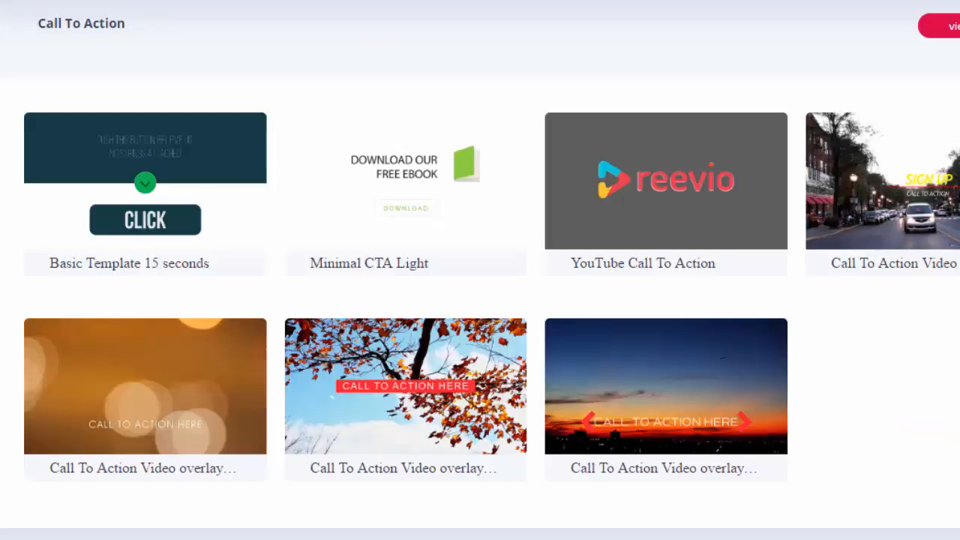
- Scroll to the Outro section showing the YouTube Booster New template
{"action": "scroll", "scroll_direction": "up", "scroll_amount": 3}
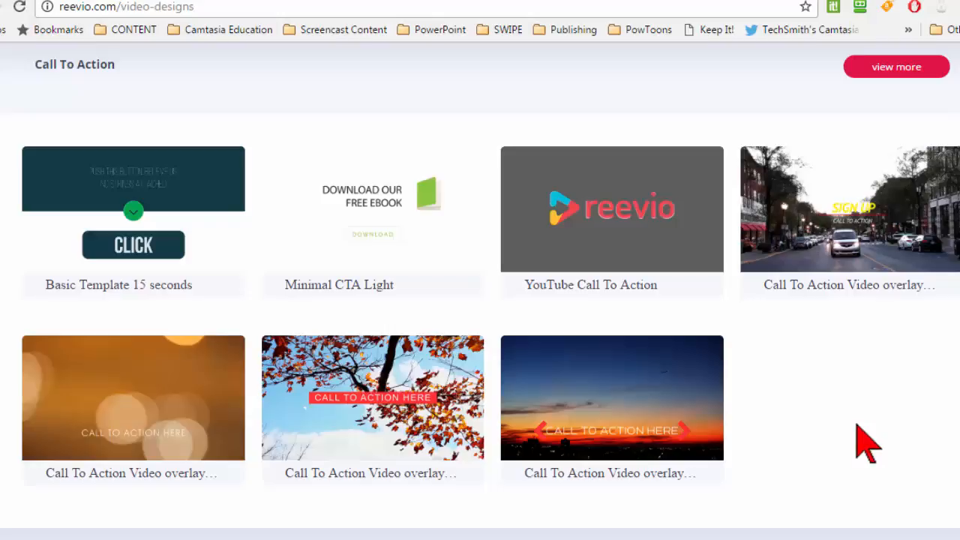
{"action": "mouse_move", "coordinate": [848, 218]}
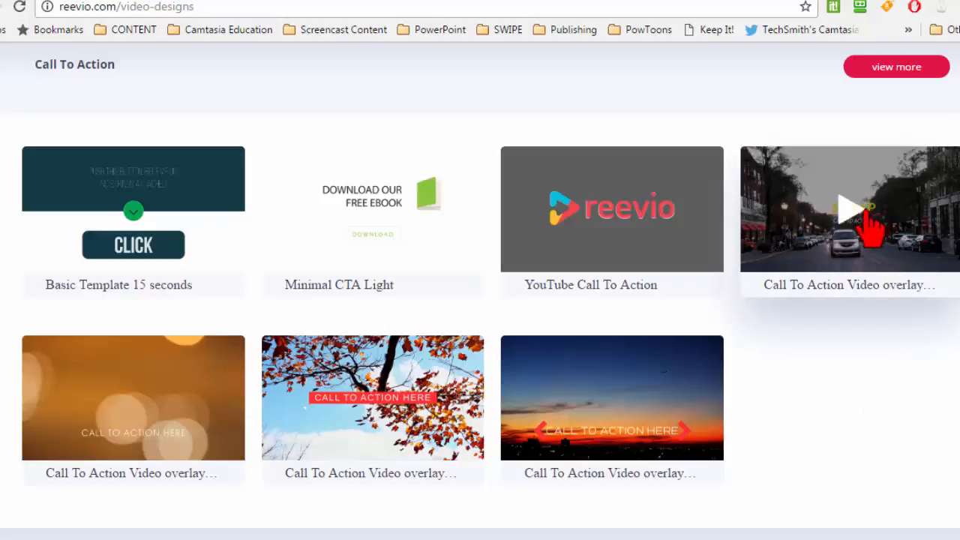
{"action": "mouse_move", "coordinate": [859, 225]}
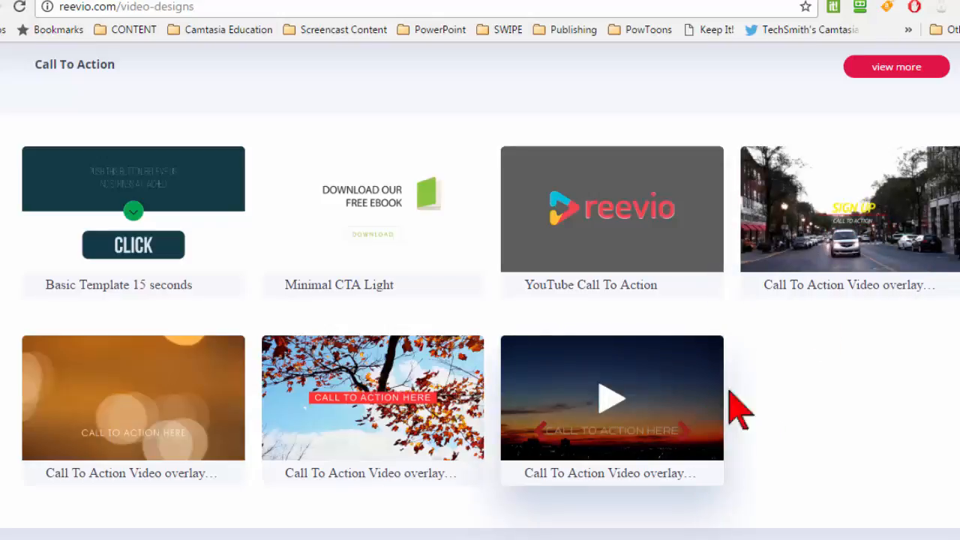
{"action": "mouse_move", "coordinate": [927, 439]}
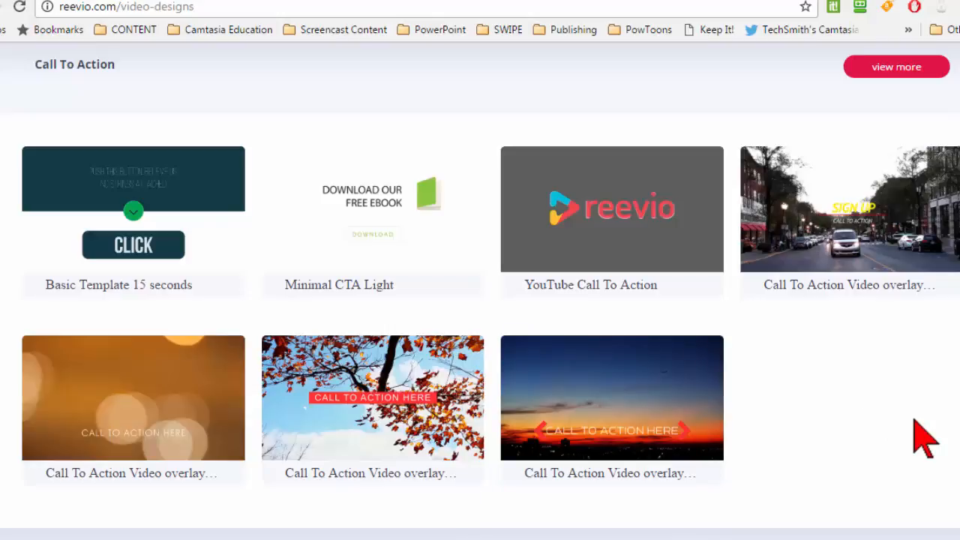
{"action": "mouse_move", "coordinate": [517, 131]}
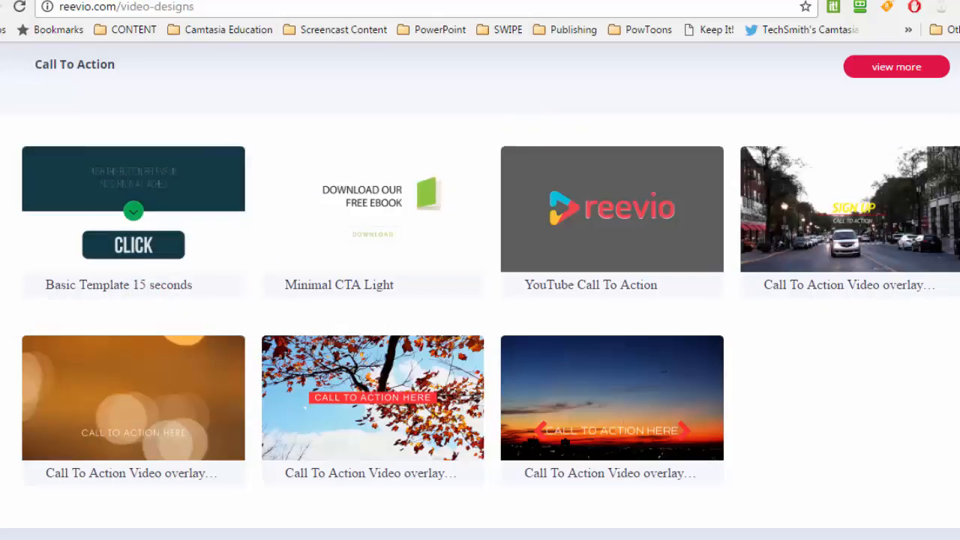
{"action": "scroll", "scroll_direction": "down", "scroll_amount": 3}
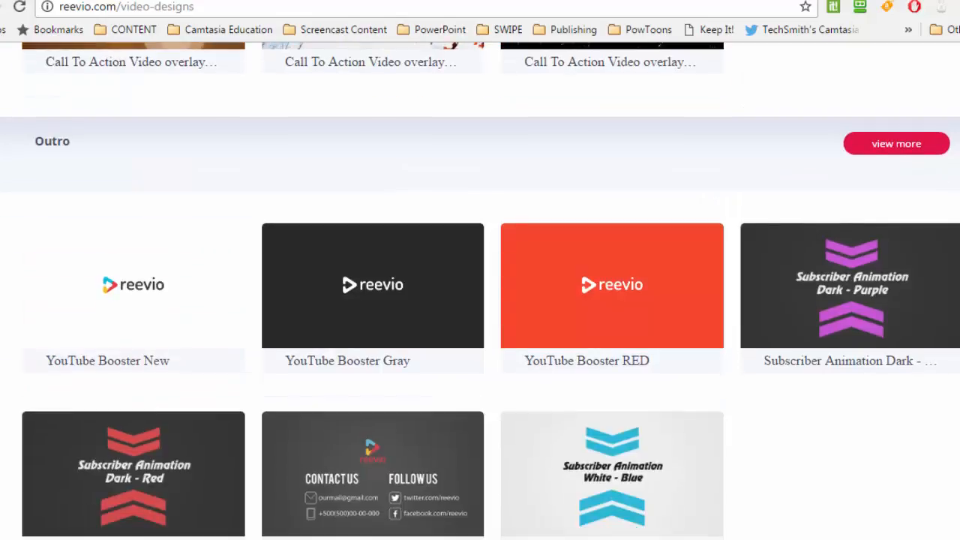
{"action": "scroll", "scroll_direction": "down", "scroll_amount": 3}
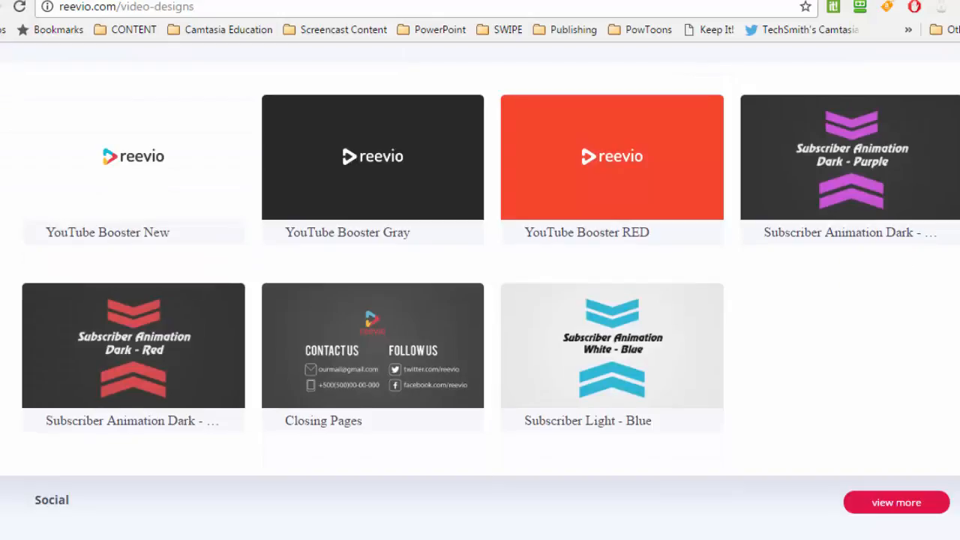
{"action": "mouse_move", "coordinate": [150, 259]}
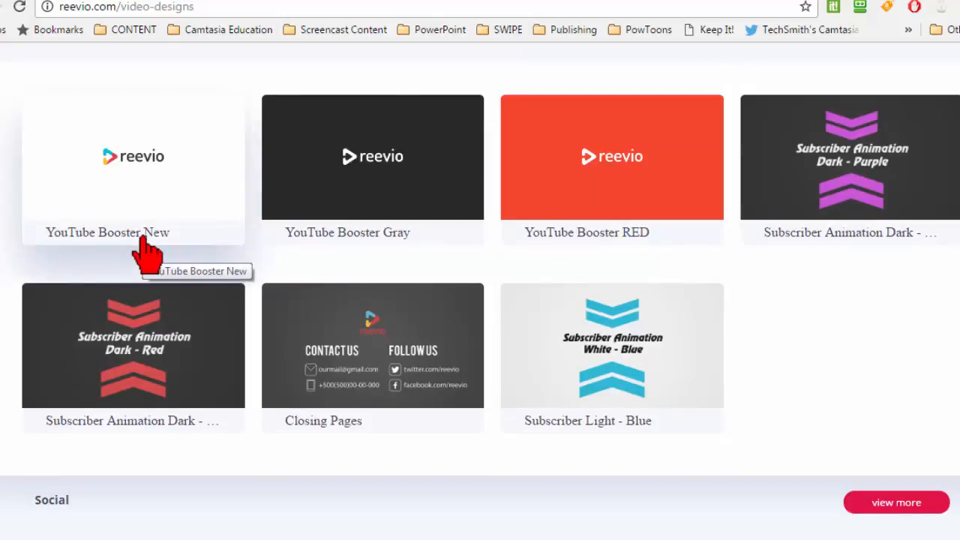
- Select YouTube Booster New, play its preview, and start customizing it
{"action": "left_click", "coordinate": [107, 168]}
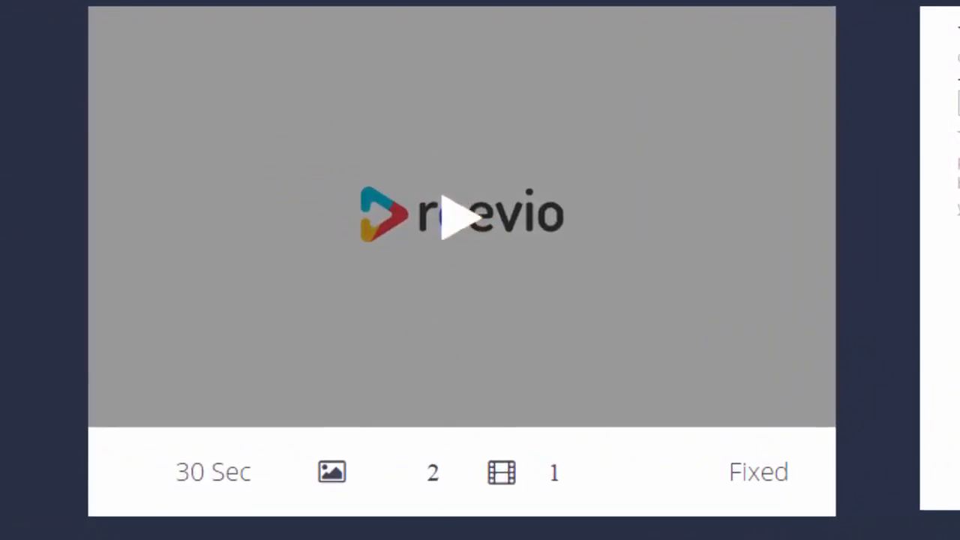
{"action": "left_click", "coordinate": [461, 217]}
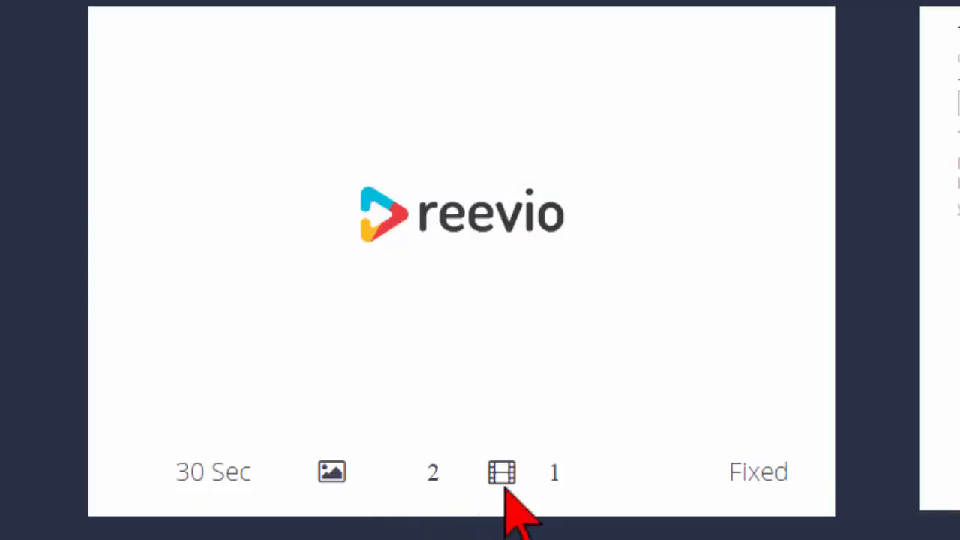
{"action": "mouse_move", "coordinate": [439, 495]}
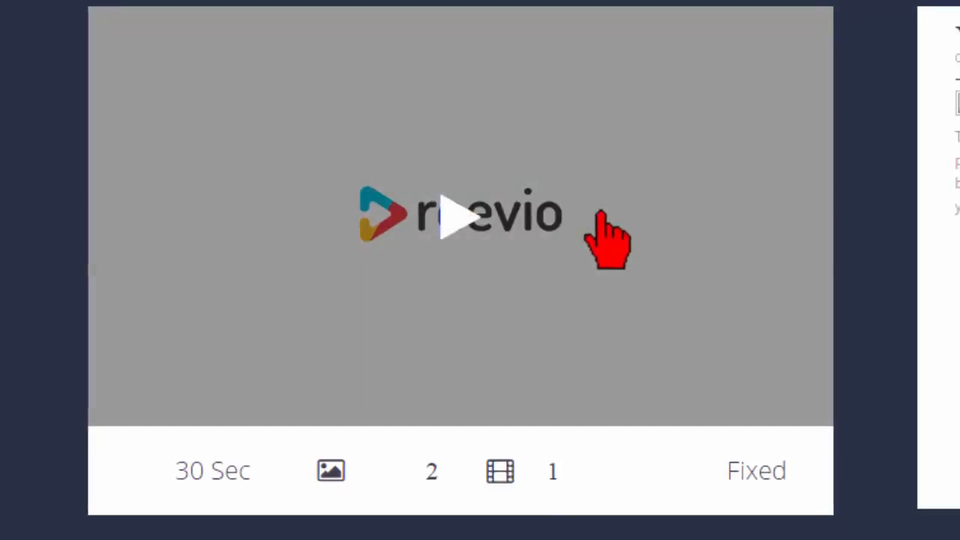
{"action": "left_click", "coordinate": [459, 217]}
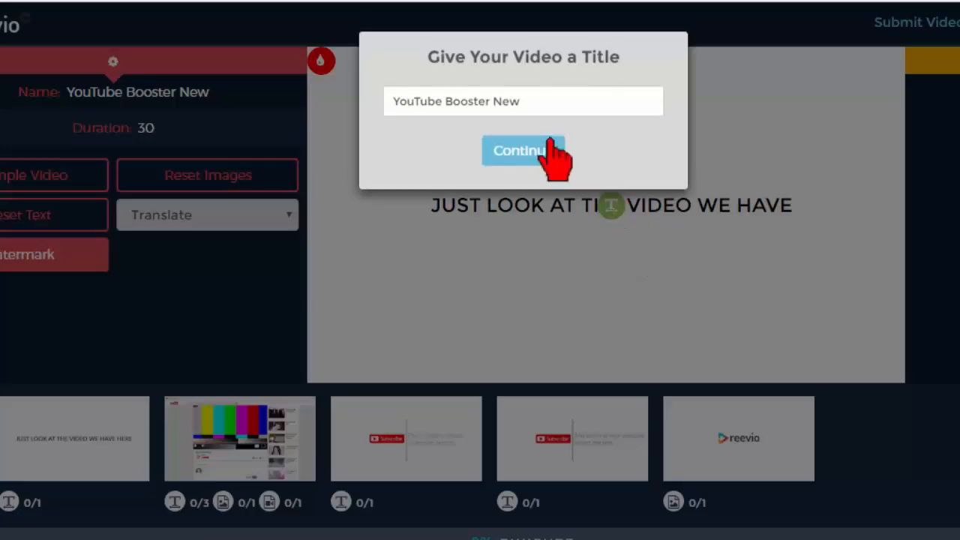
- Accept the video title and confirm the first scene's unchanged headline text
{"action": "left_click", "coordinate": [523, 150]}
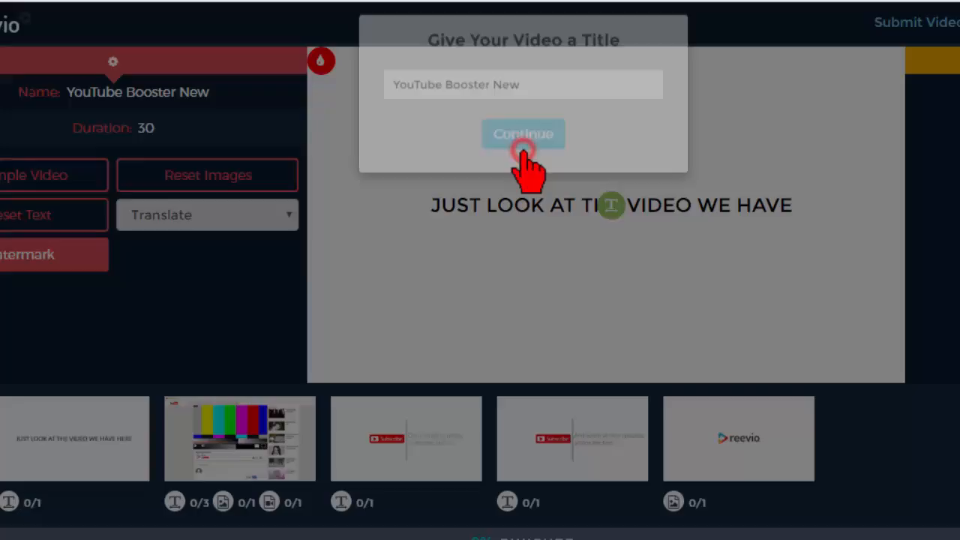
{"action": "left_click", "coordinate": [523, 134]}
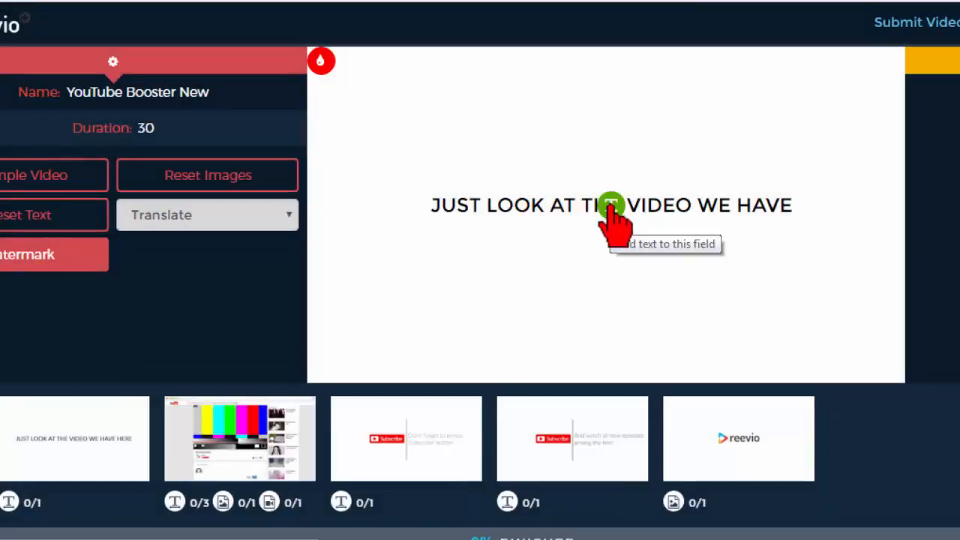
{"action": "left_click", "coordinate": [610, 205]}
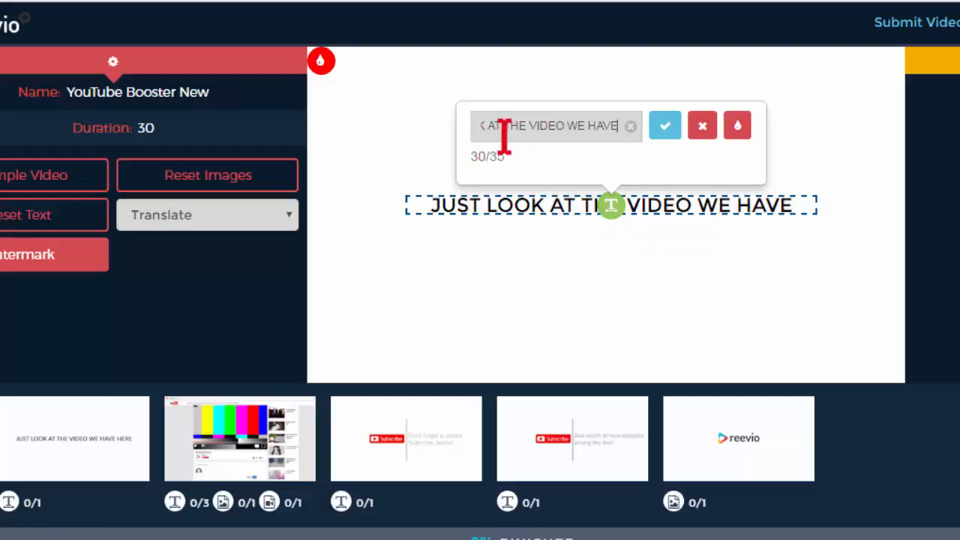
{"action": "mouse_move", "coordinate": [693, 177]}
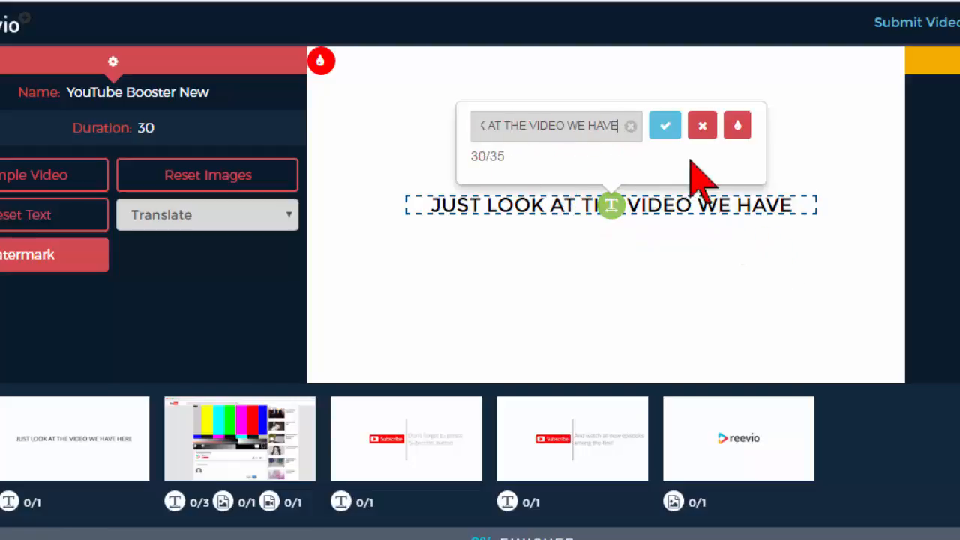
{"action": "left_click", "coordinate": [664, 125]}
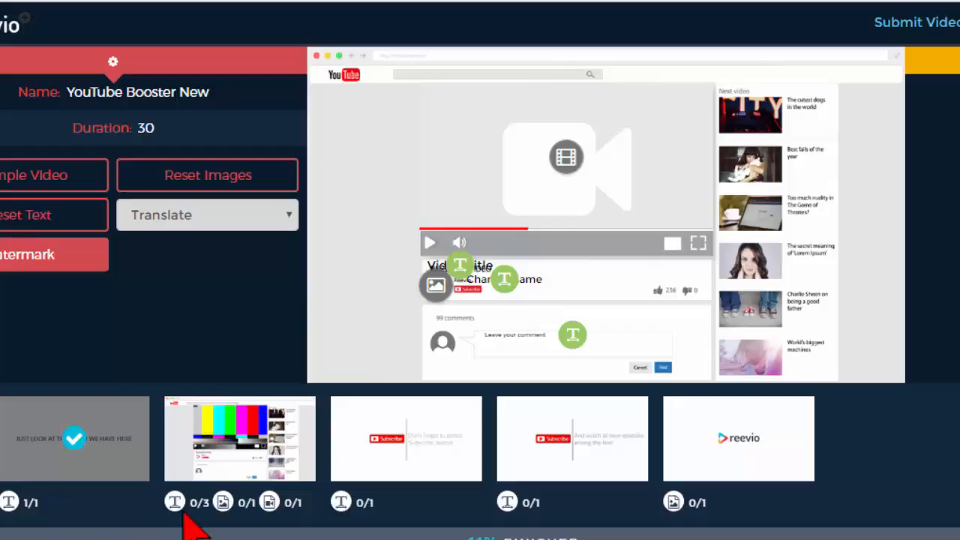
{"action": "mouse_move", "coordinate": [195, 510]}
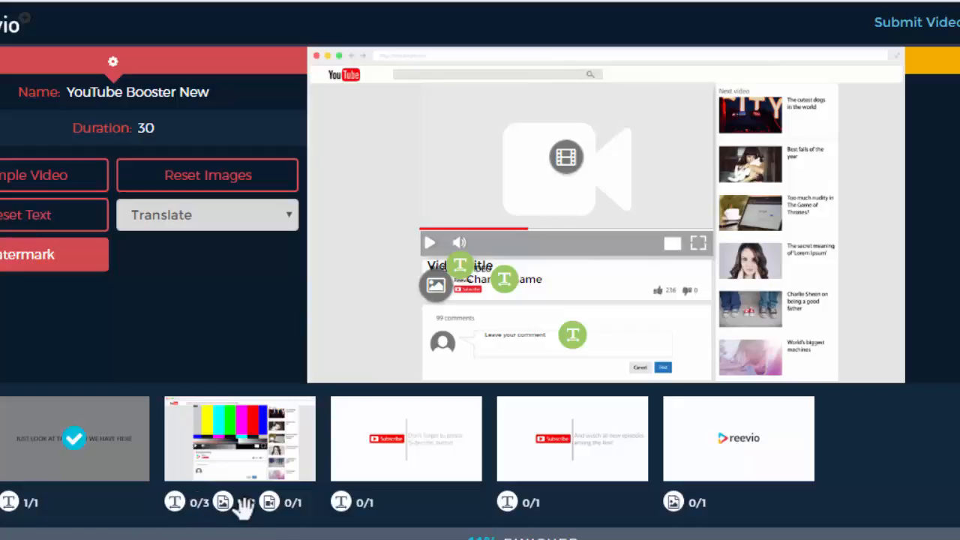
{"action": "mouse_move", "coordinate": [543, 318]}
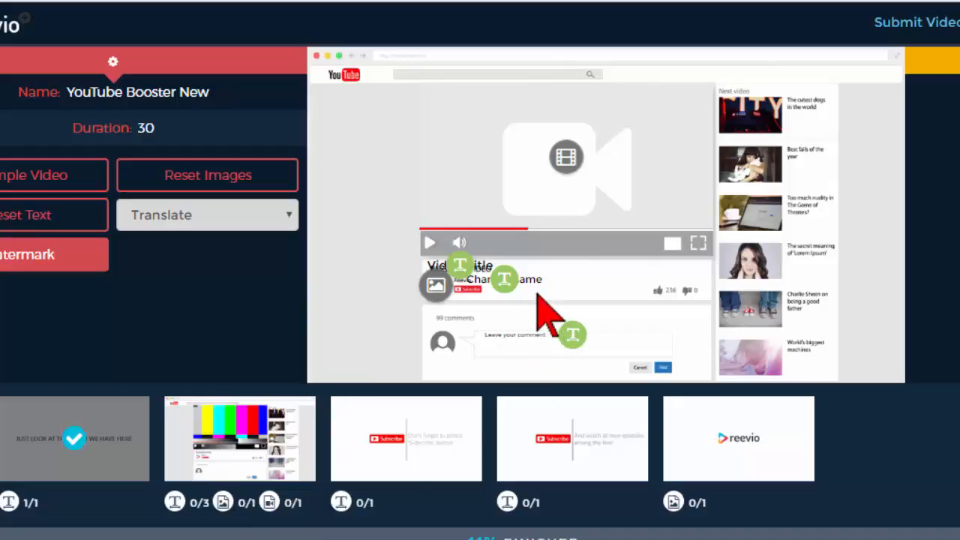
{"action": "mouse_move", "coordinate": [463, 266]}
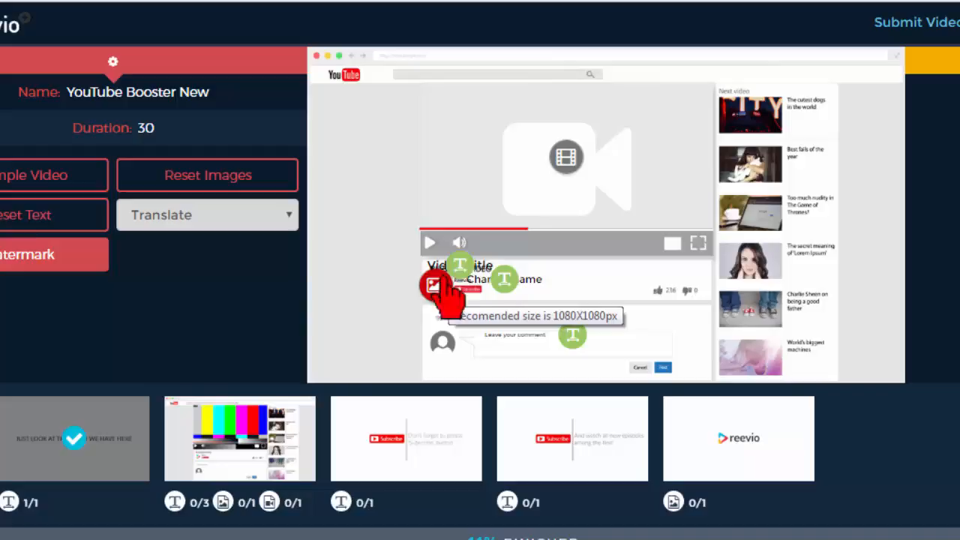
{"action": "mouse_move", "coordinate": [566, 157]}
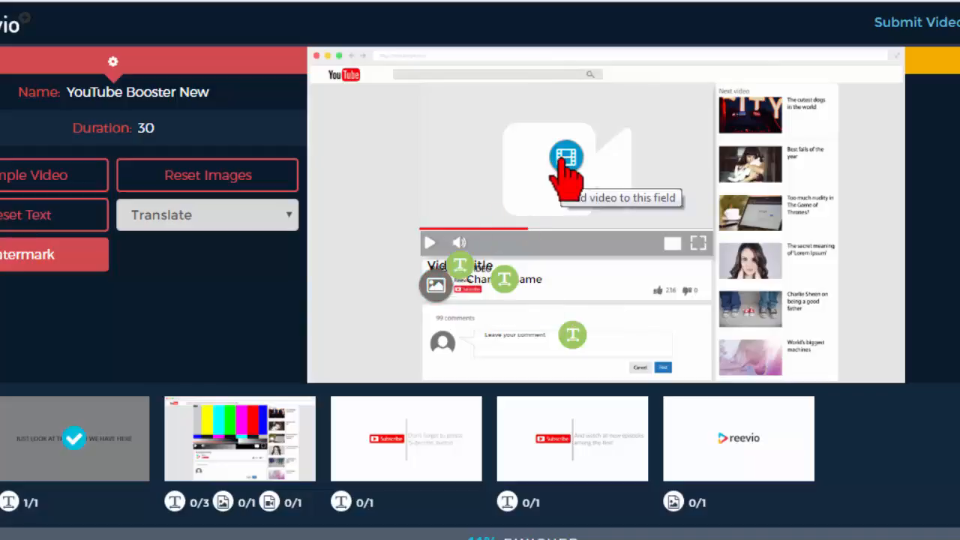
{"action": "left_click", "coordinate": [567, 156]}
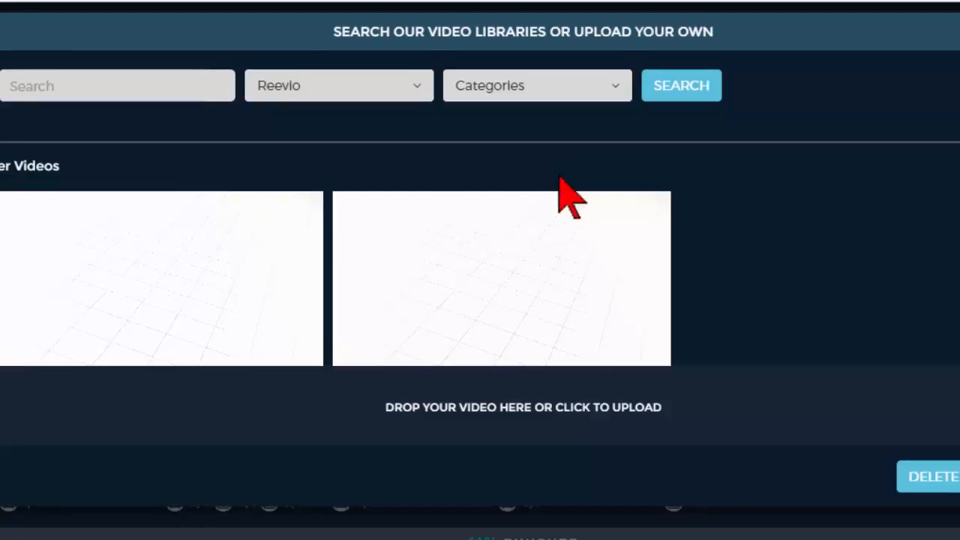
{"action": "mouse_move", "coordinate": [191, 273]}
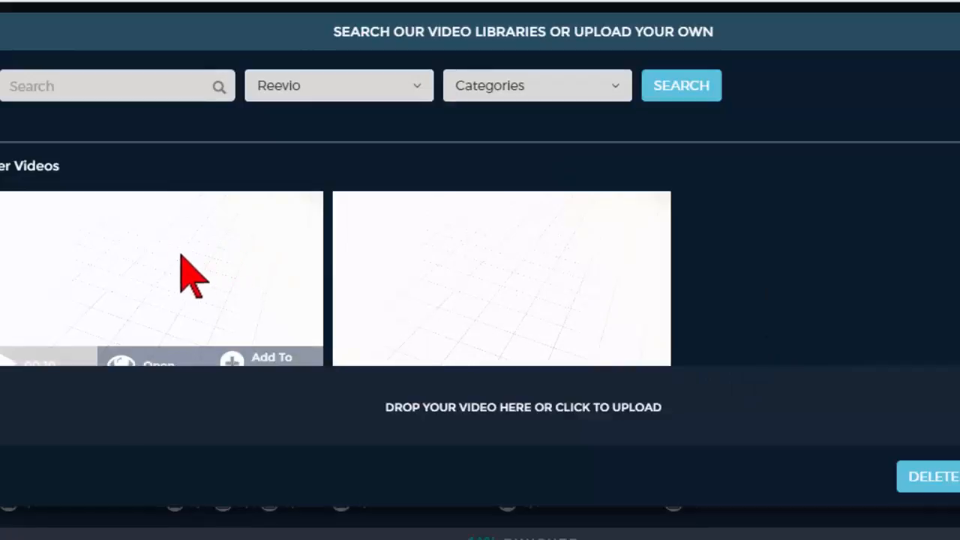
{"action": "mouse_move", "coordinate": [847, 427]}
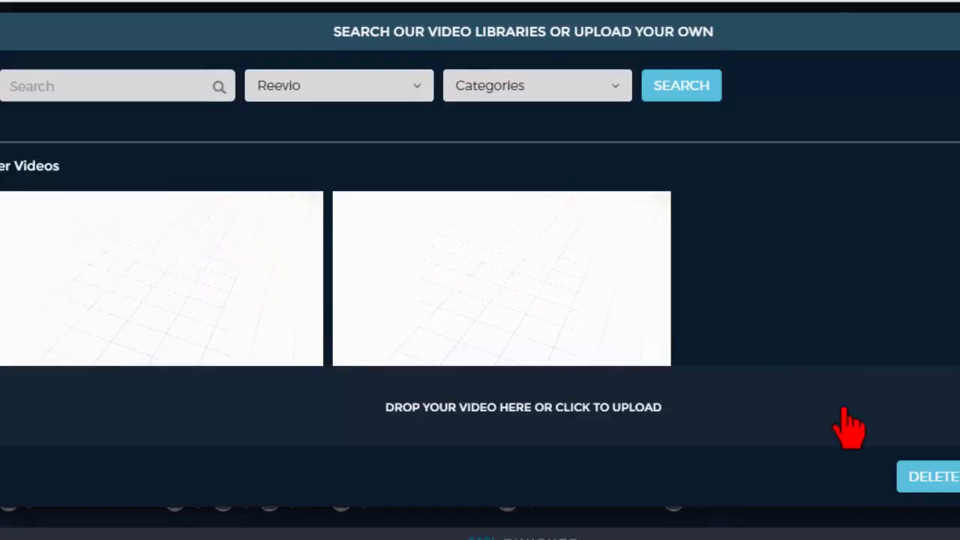
{"action": "mouse_move", "coordinate": [570, 439]}
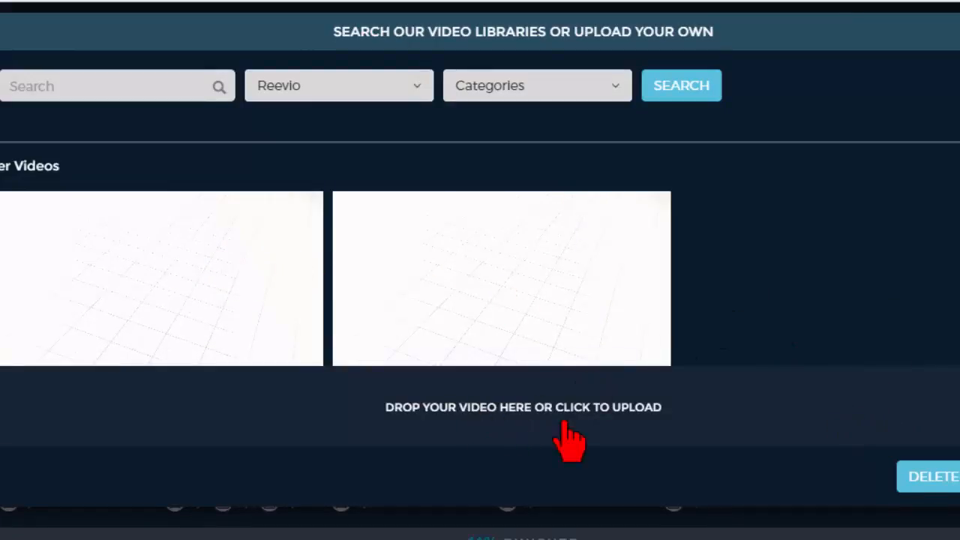
{"action": "mouse_move", "coordinate": [829, 225]}
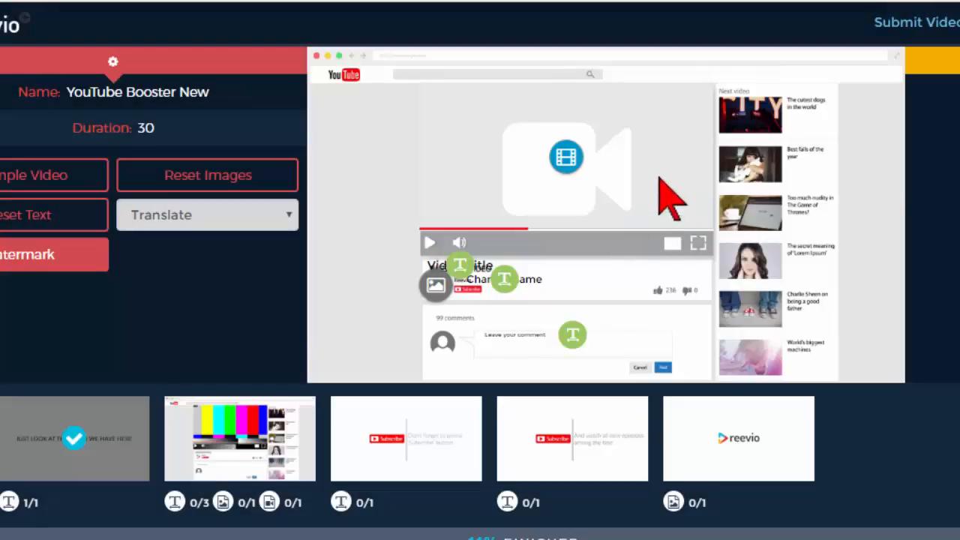
{"action": "mouse_move", "coordinate": [949, 285]}
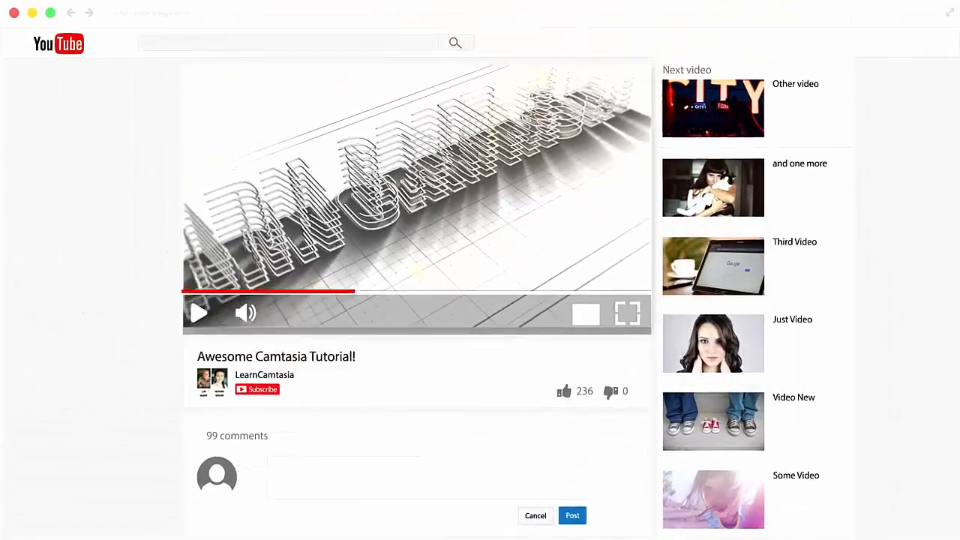
- Play the Sample Video preview of the YouTube page scene
{"action": "left_click", "coordinate": [564, 391]}
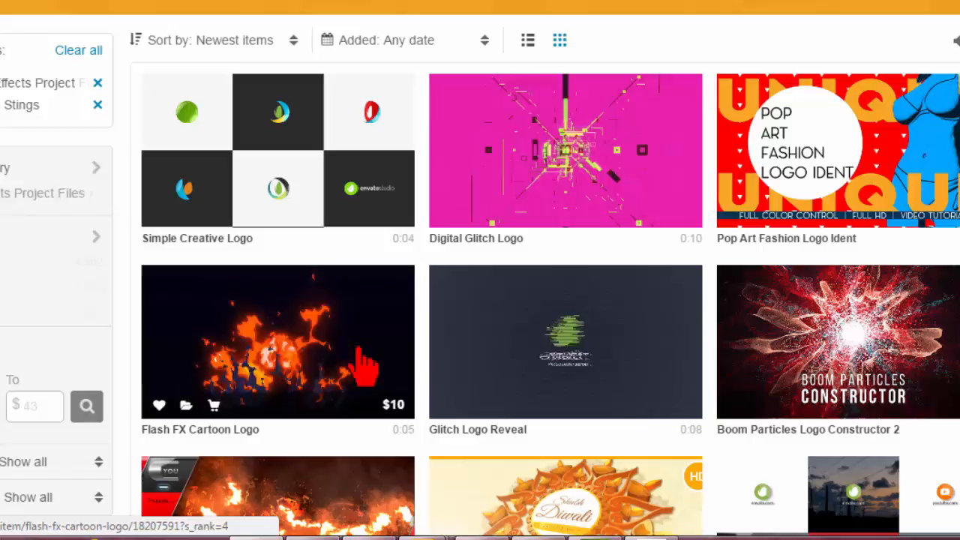
- Scroll the VideoHive logo listings down to Fire Flame Lava Burn Logo and Shatter Reveal
{"action": "scroll", "scroll_direction": "down", "scroll_amount": 3}
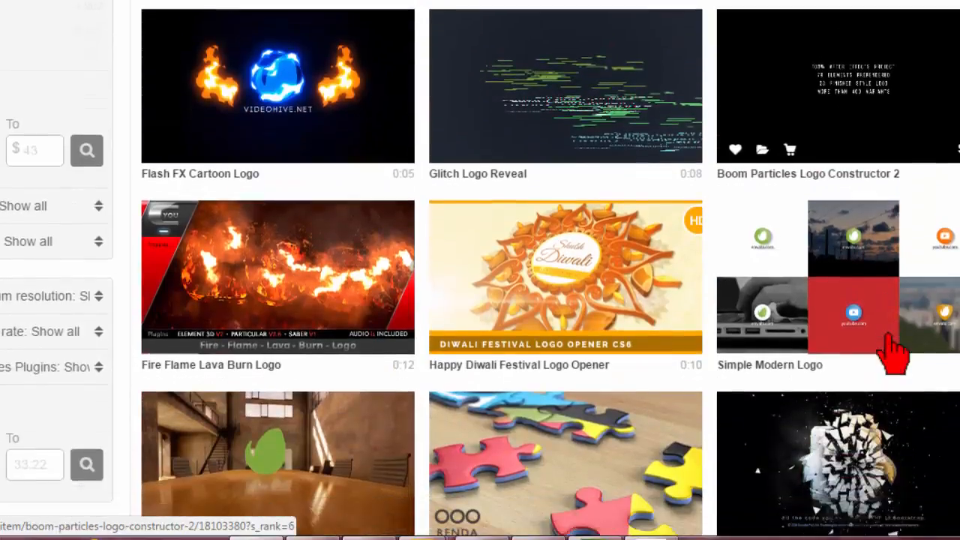
{"action": "scroll", "scroll_direction": "down", "scroll_amount": 3}
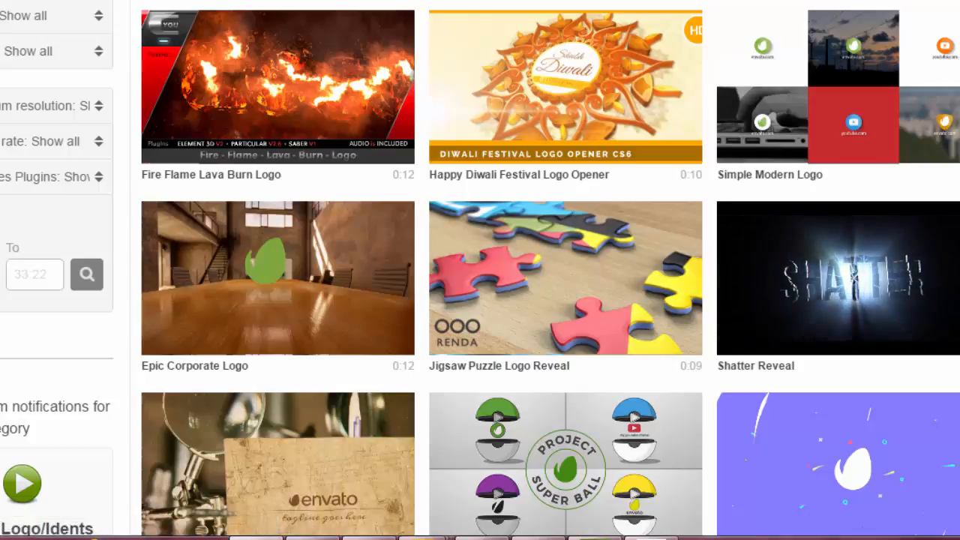
{"action": "mouse_move", "coordinate": [892, 356]}
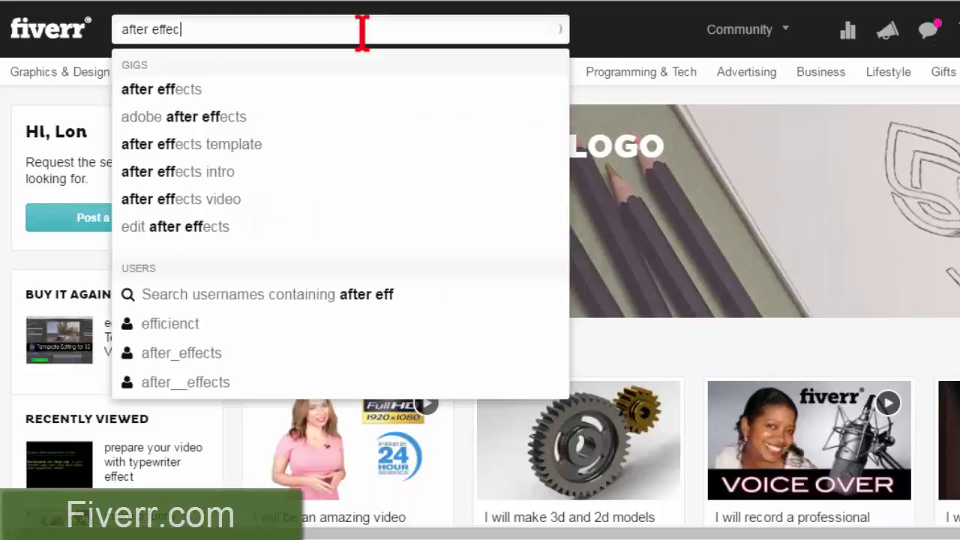
- Search Fiverr for After Effects gigs and scroll the results
{"action": "left_click", "coordinate": [161, 89]}
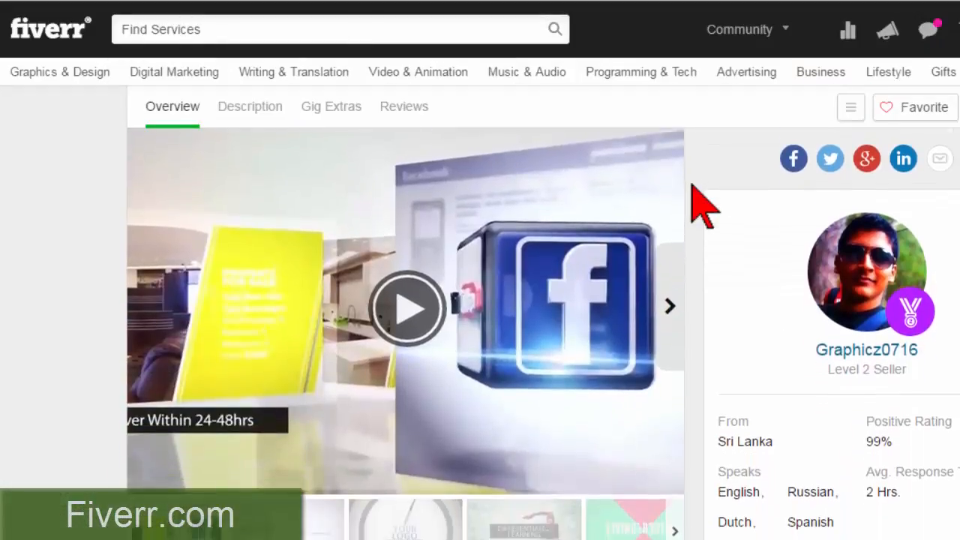
{"action": "scroll", "scroll_direction": "down", "scroll_amount": 3}
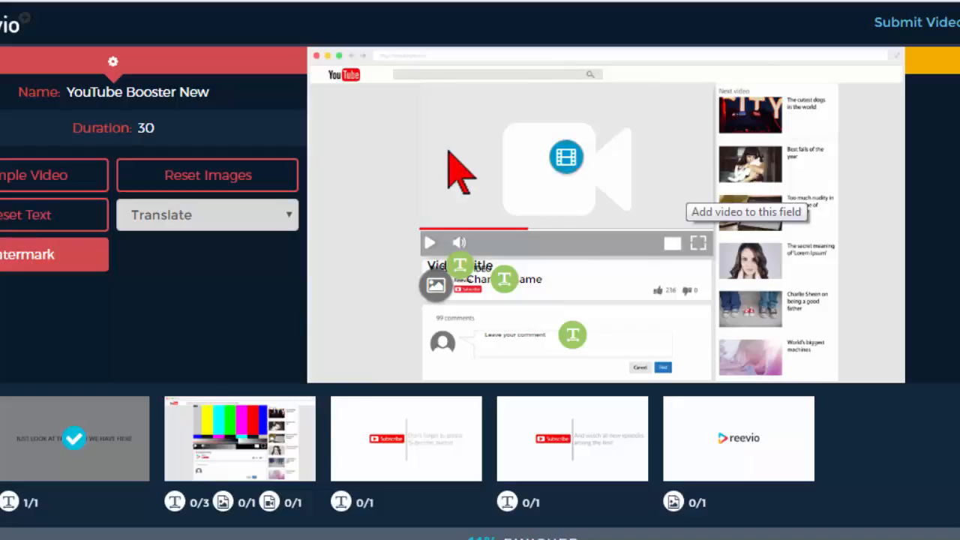
{"action": "mouse_move", "coordinate": [450, 168]}
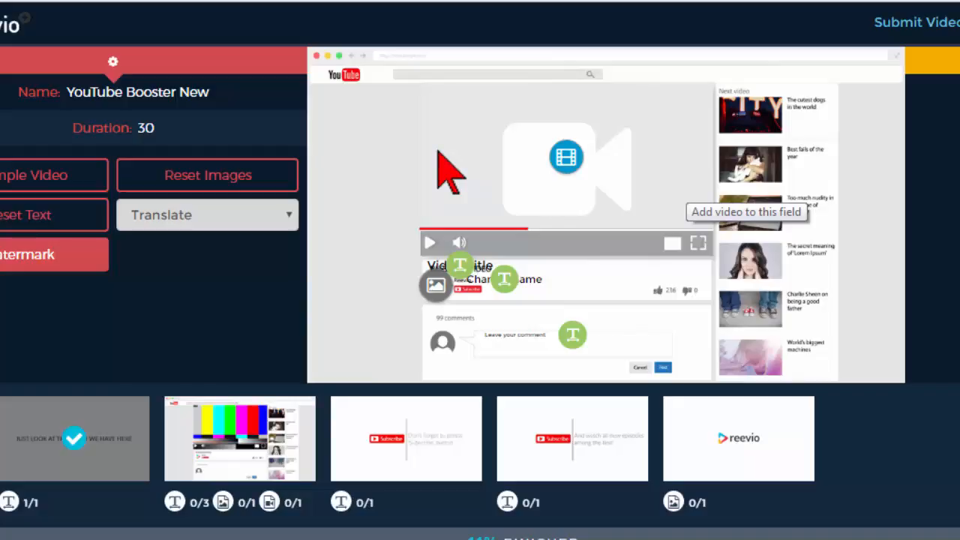
{"action": "mouse_move", "coordinate": [375, 188]}
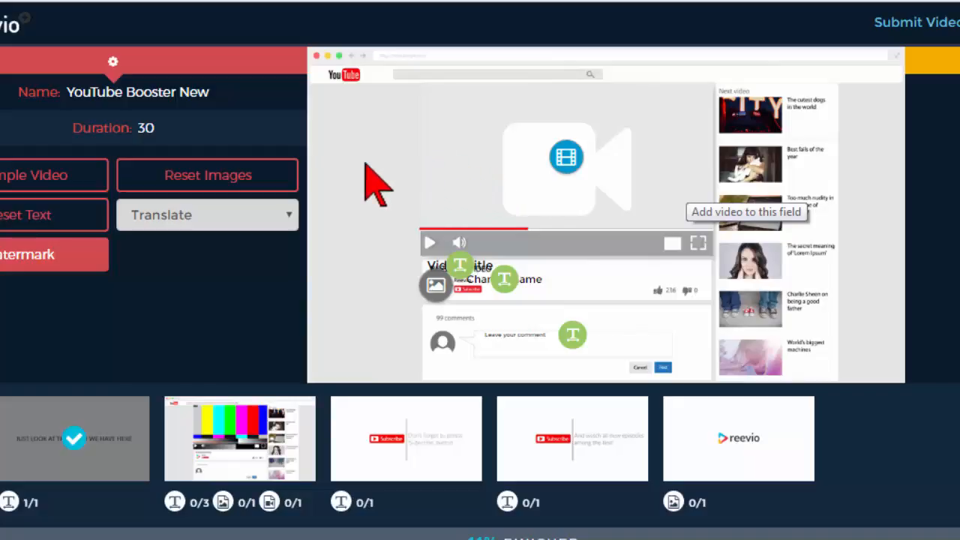
{"action": "mouse_move", "coordinate": [368, 225]}
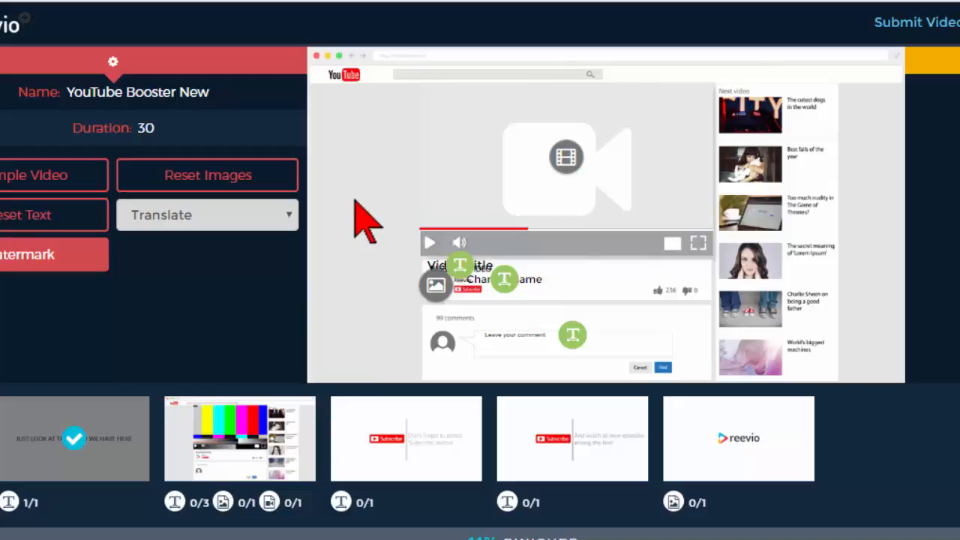
{"action": "mouse_move", "coordinate": [375, 187]}
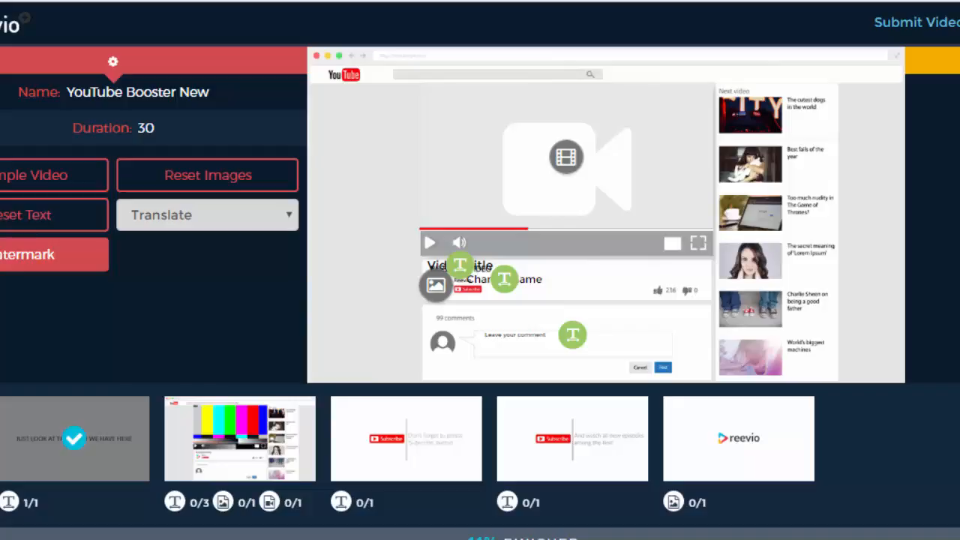
{"action": "mouse_move", "coordinate": [647, 431]}
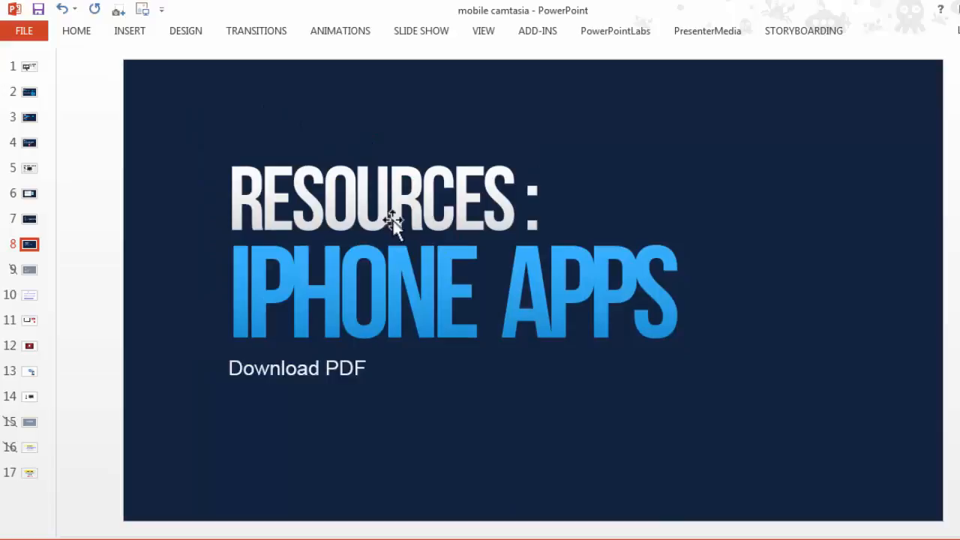
{"action": "mouse_move", "coordinate": [693, 277]}
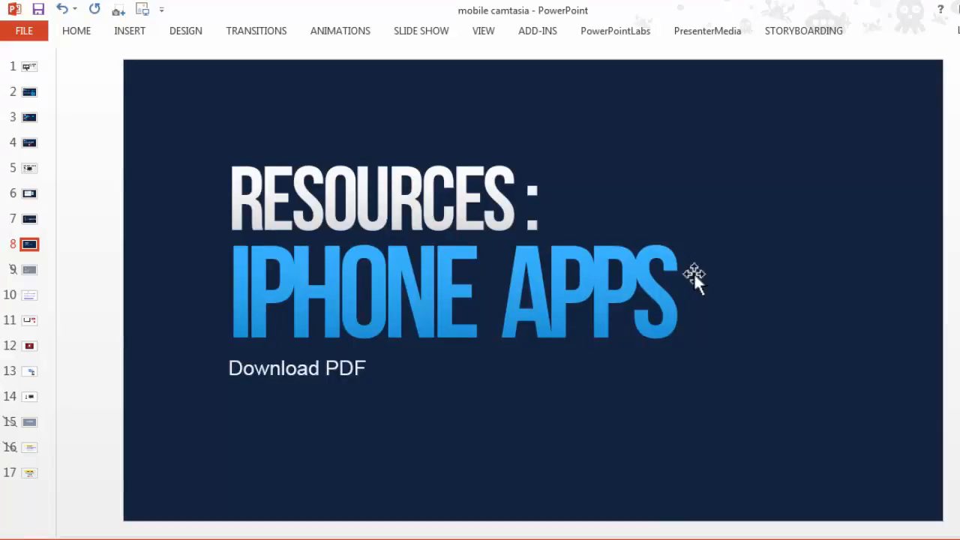
{"action": "mouse_move", "coordinate": [814, 507]}
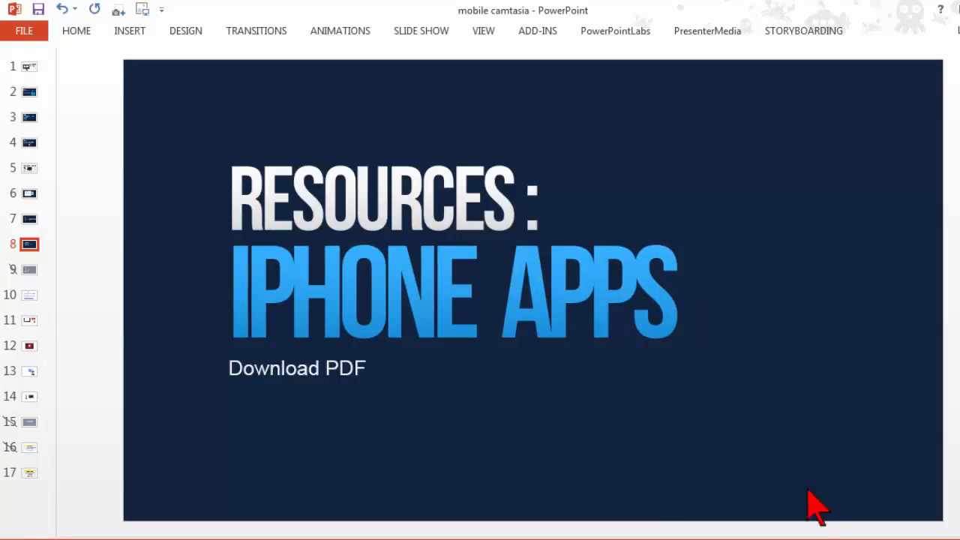
{"action": "mouse_move", "coordinate": [632, 295]}
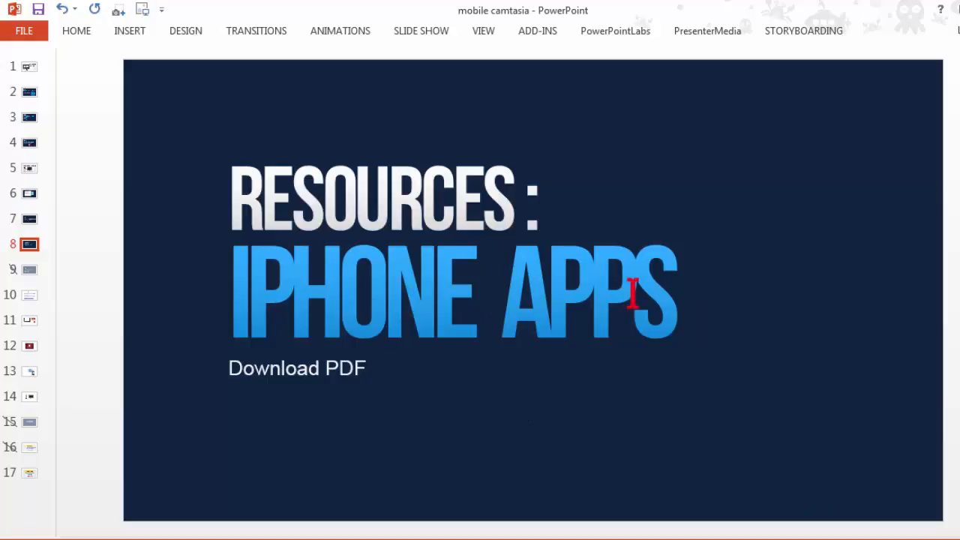
{"action": "mouse_move", "coordinate": [652, 431]}
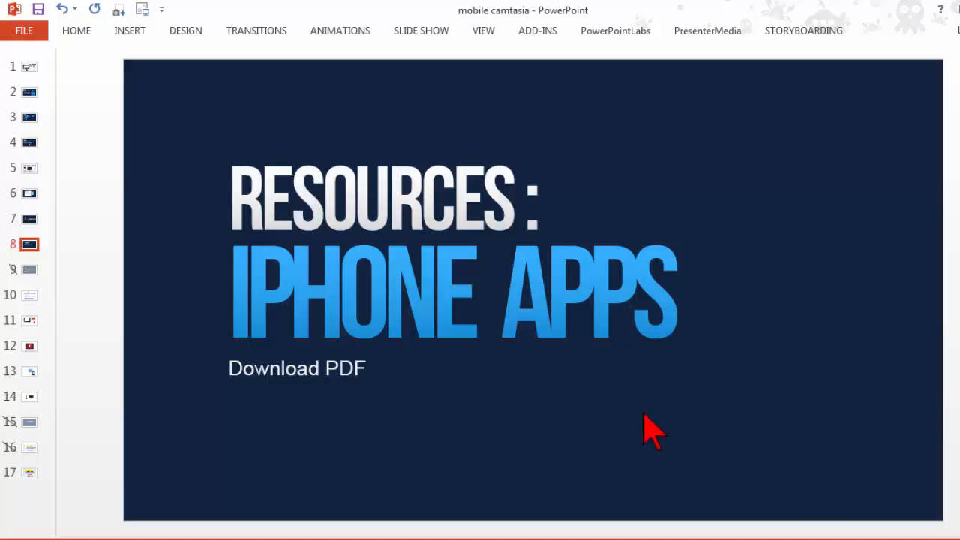
{"action": "mouse_move", "coordinate": [408, 314]}
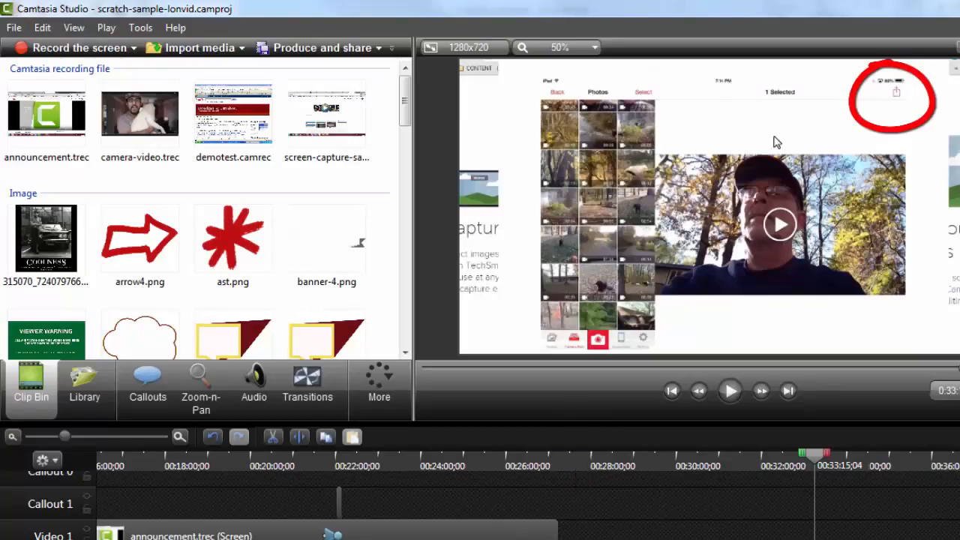
- Scroll Camtasia's Library to the Tips Video Titles asset, select it and preview its animation
{"action": "left_click", "coordinate": [367, 12]}
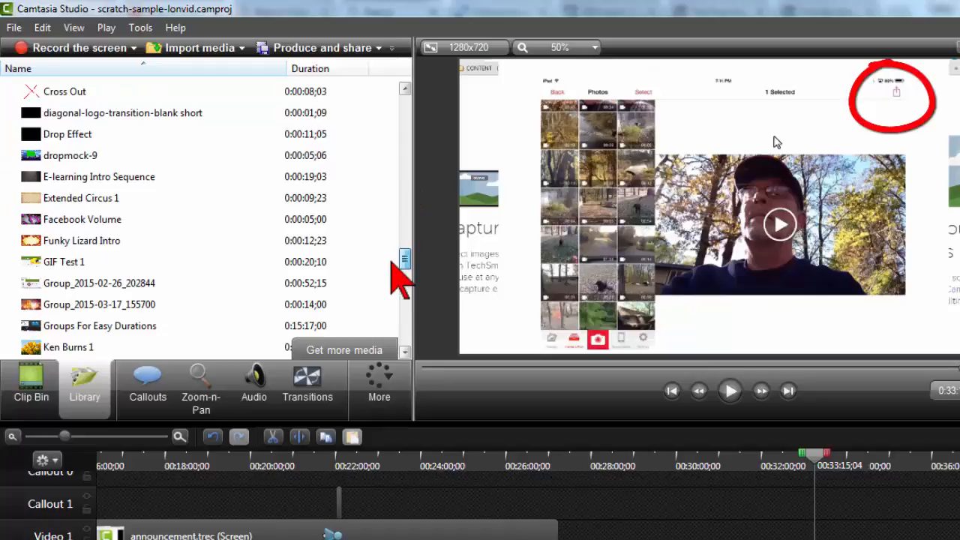
{"action": "scroll", "scroll_direction": "down", "scroll_amount": 3}
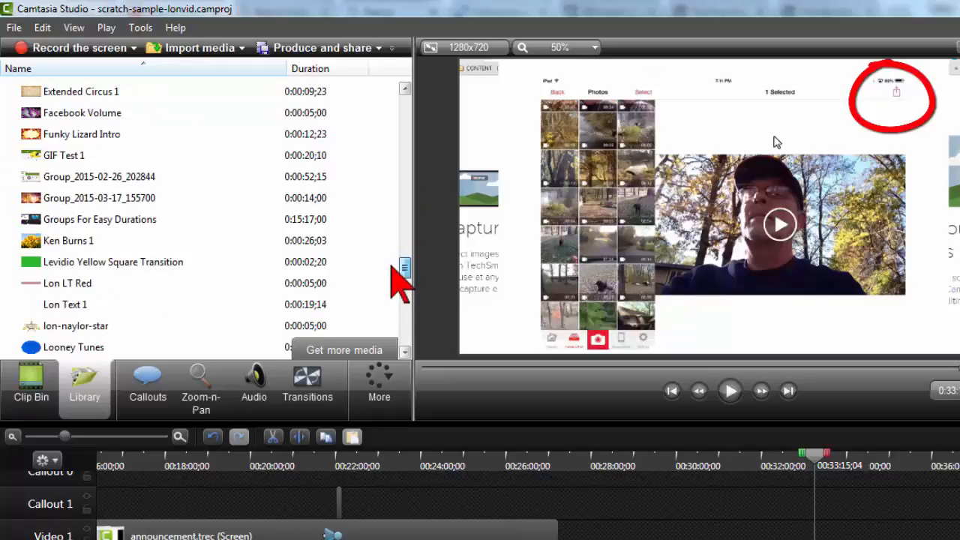
{"action": "scroll", "scroll_direction": "down", "scroll_amount": 3}
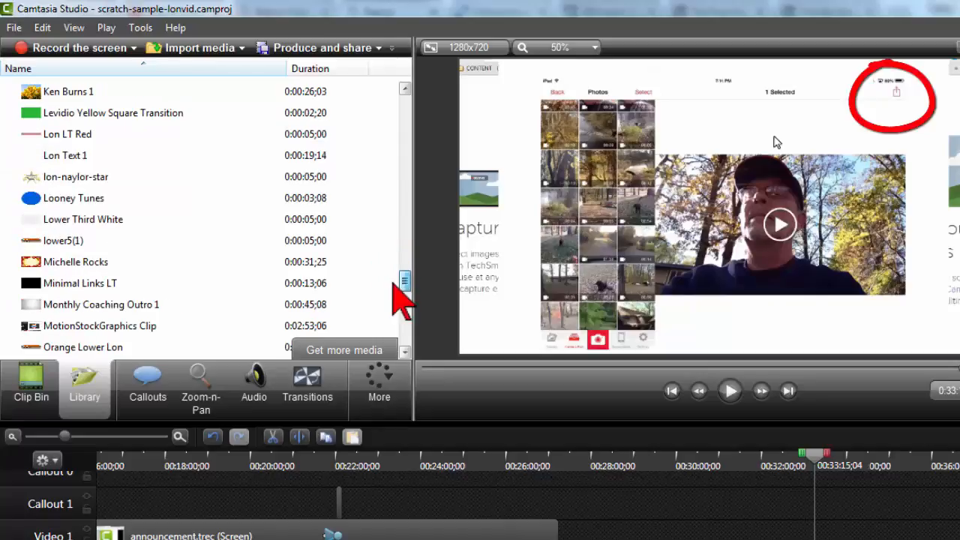
{"action": "scroll", "scroll_direction": "down", "scroll_amount": 3}
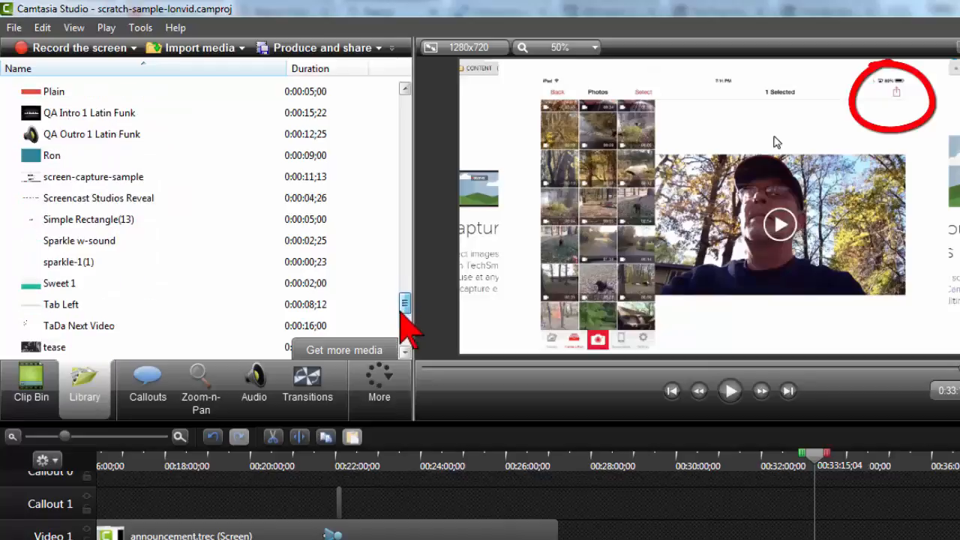
{"action": "scroll", "scroll_direction": "down", "scroll_amount": 3}
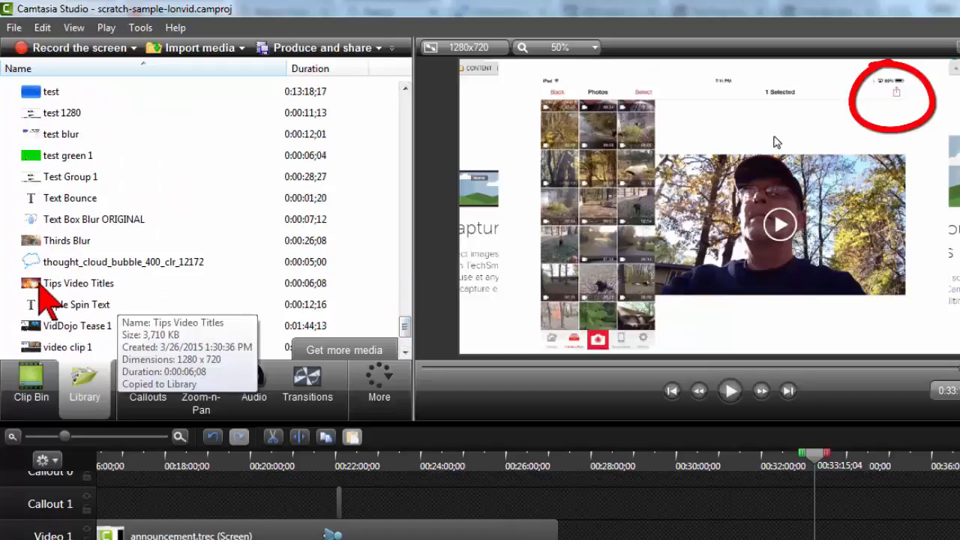
{"action": "left_click", "coordinate": [78, 283]}
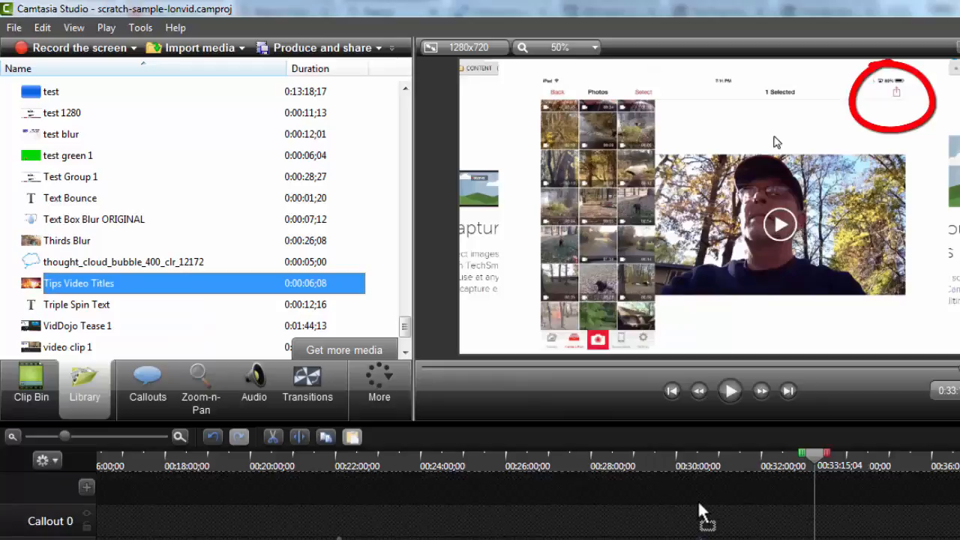
{"action": "left_click", "coordinate": [701, 452]}
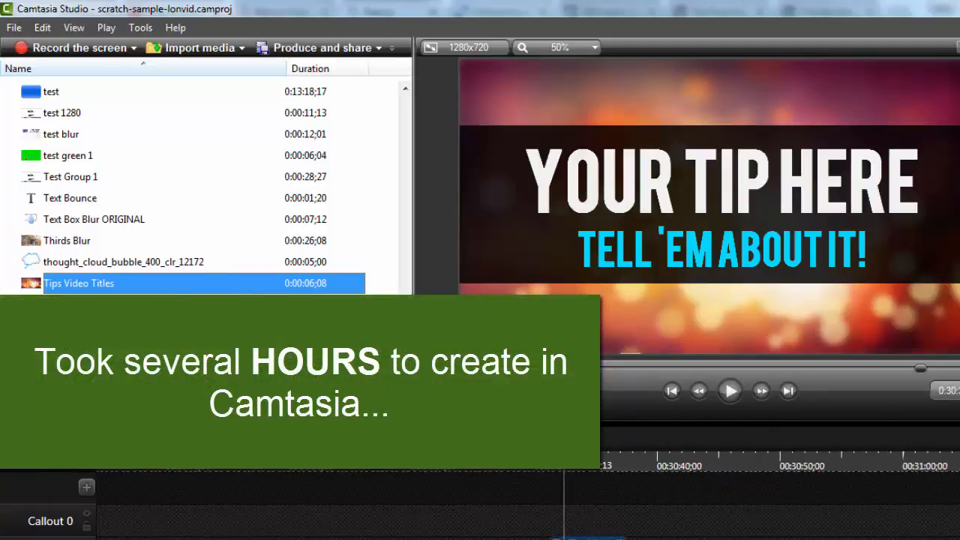
- Drag Tips Video Titles onto the timeline to show the YOUR TIP HERE title
{"action": "left_click_drag", "start_coordinate": [78, 282], "coordinate": [589, 510]}
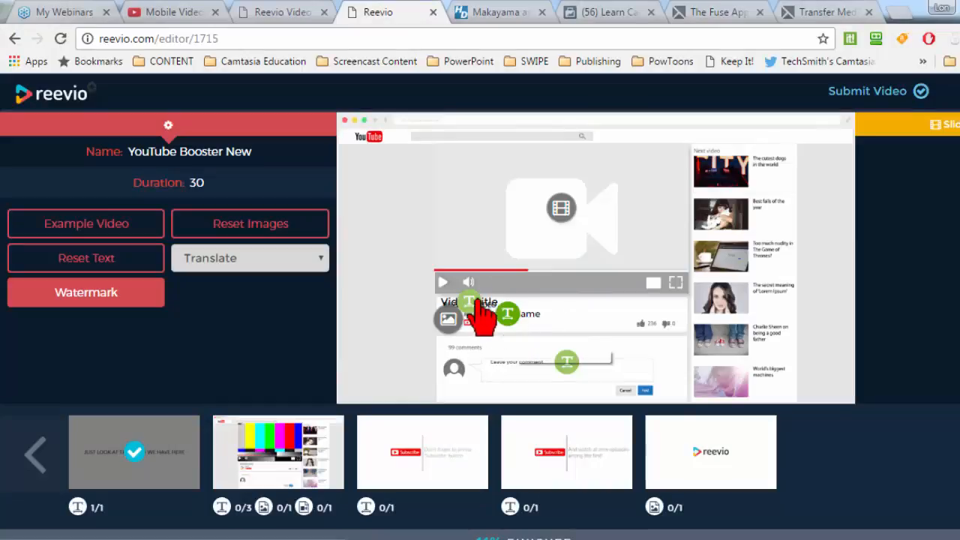
{"action": "mouse_move", "coordinate": [546, 232]}
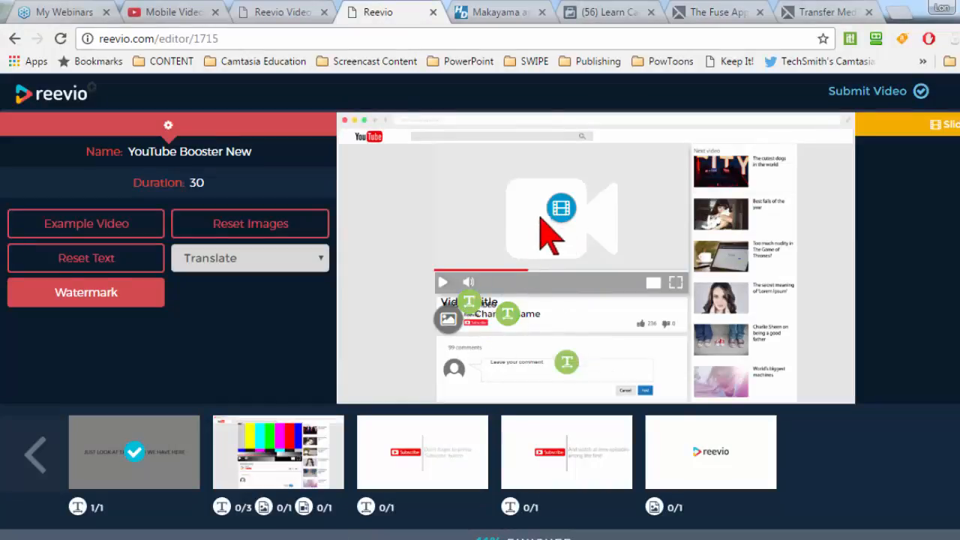
{"action": "mouse_move", "coordinate": [529, 322]}
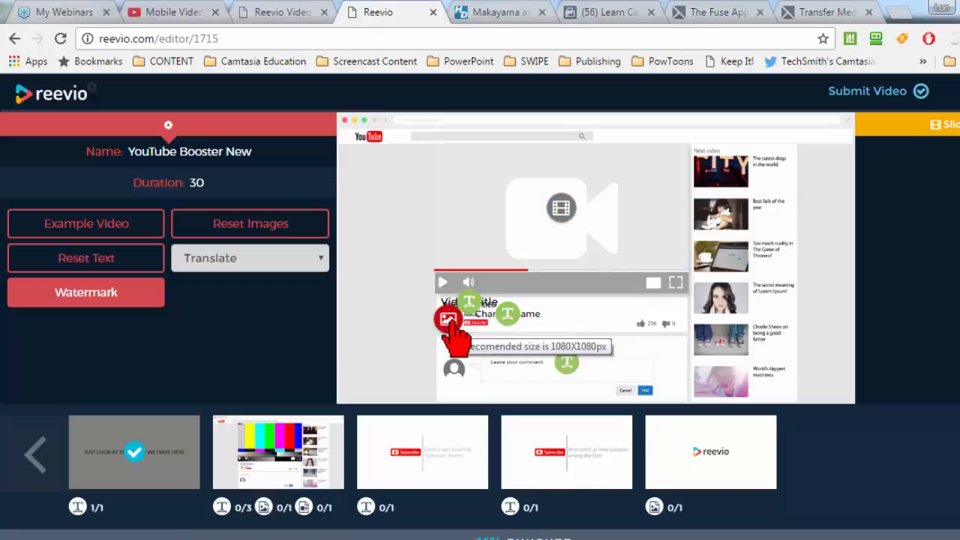
{"action": "mouse_move", "coordinate": [428, 353]}
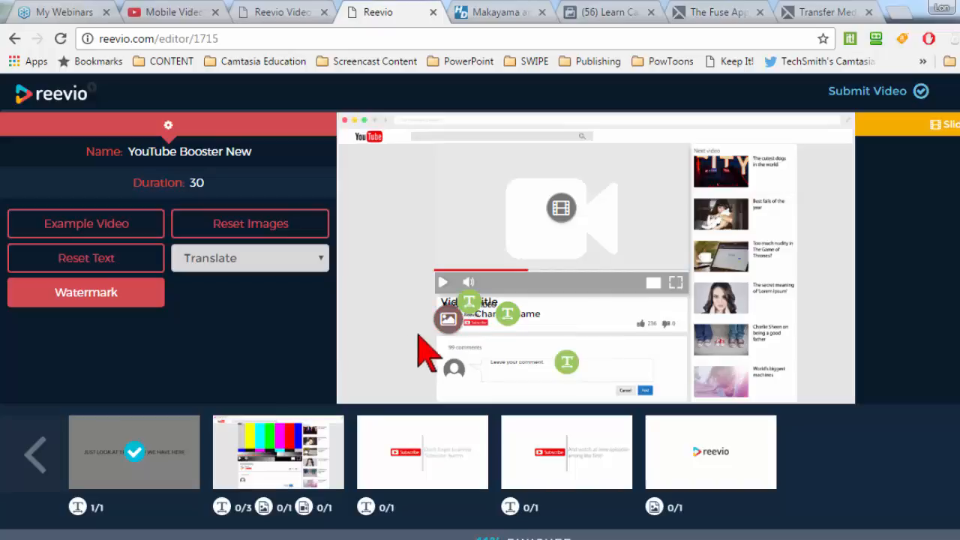
{"action": "mouse_move", "coordinate": [561, 208]}
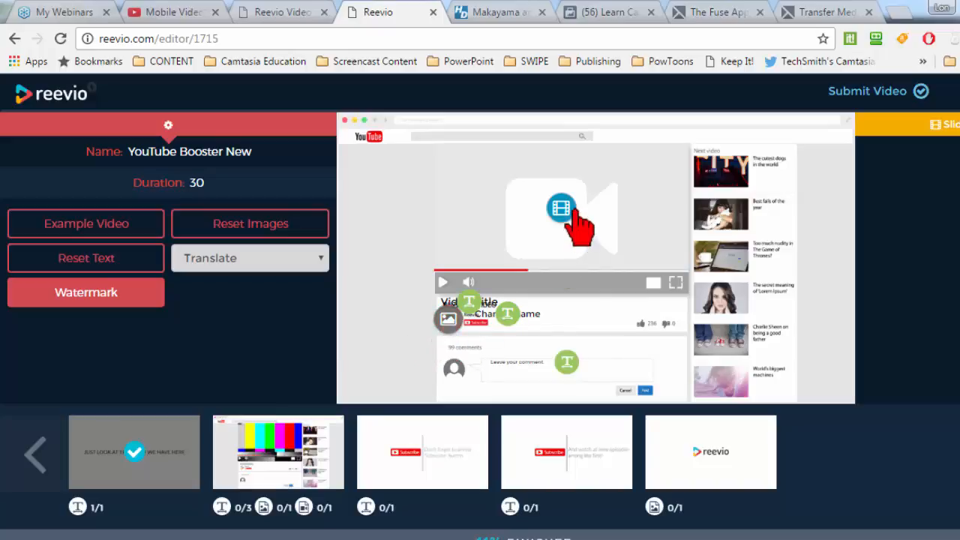
{"action": "mouse_move", "coordinate": [471, 307]}
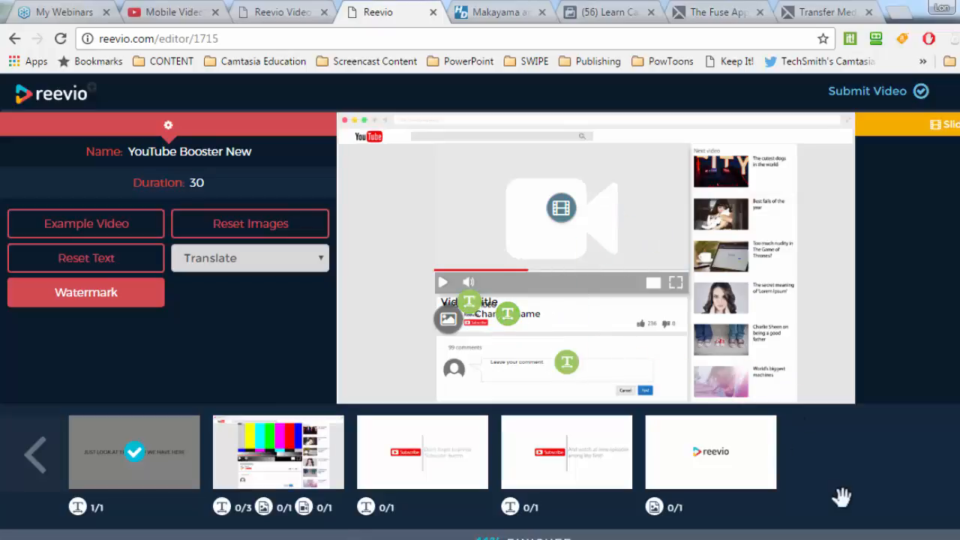
{"action": "mouse_move", "coordinate": [773, 463]}
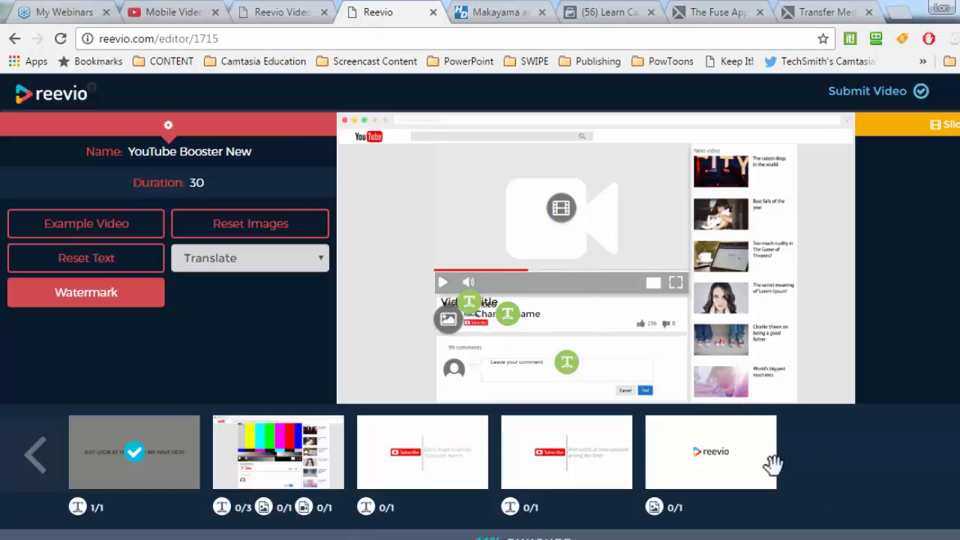
{"action": "mouse_move", "coordinate": [885, 105]}
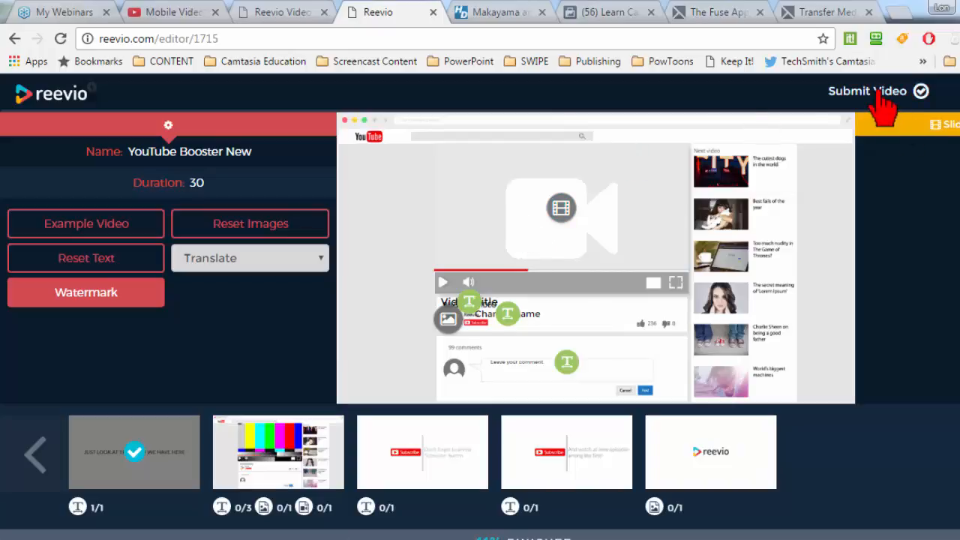
{"action": "mouse_move", "coordinate": [366, 240]}
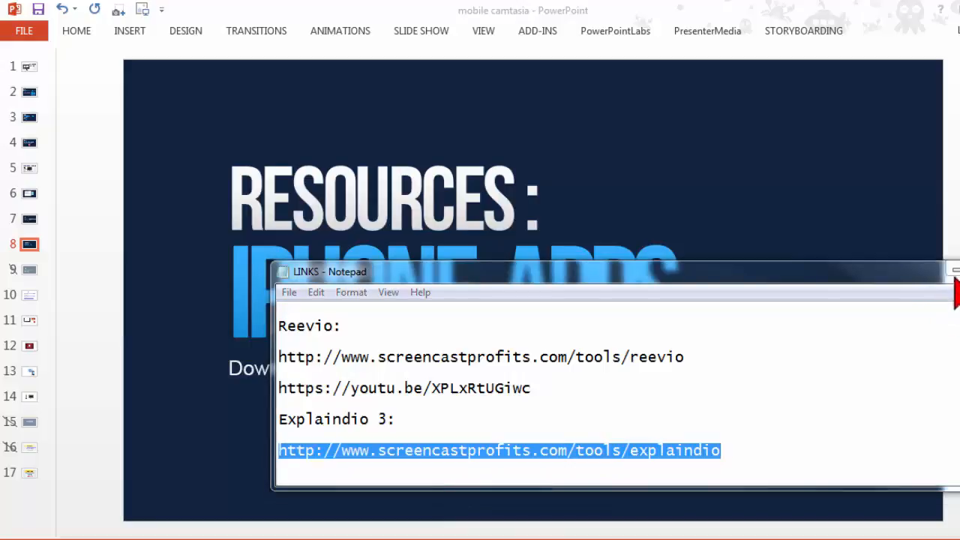
- Close the LINKS notes window and bring up the Explaindio sales page
{"action": "left_click", "coordinate": [955, 270]}
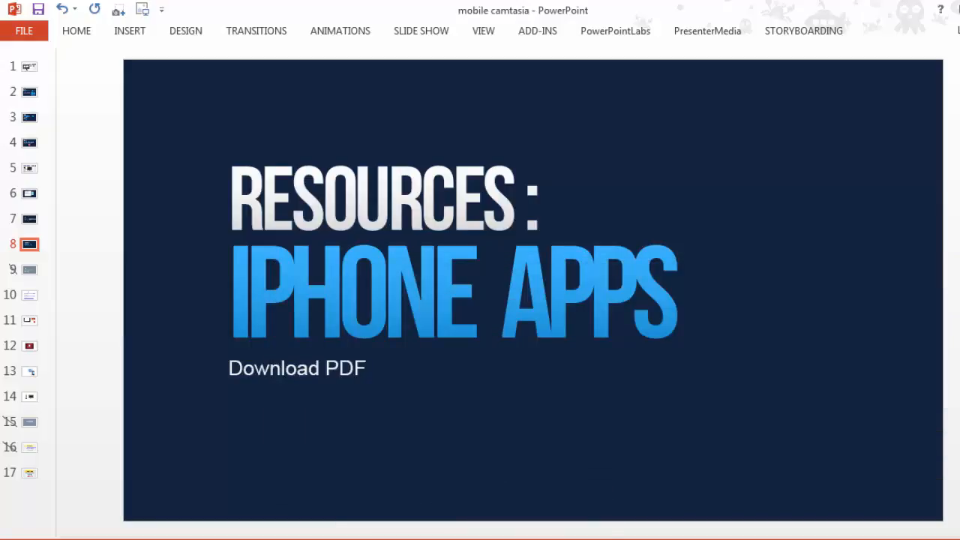
{"action": "left_click", "coordinate": [825, 12]}
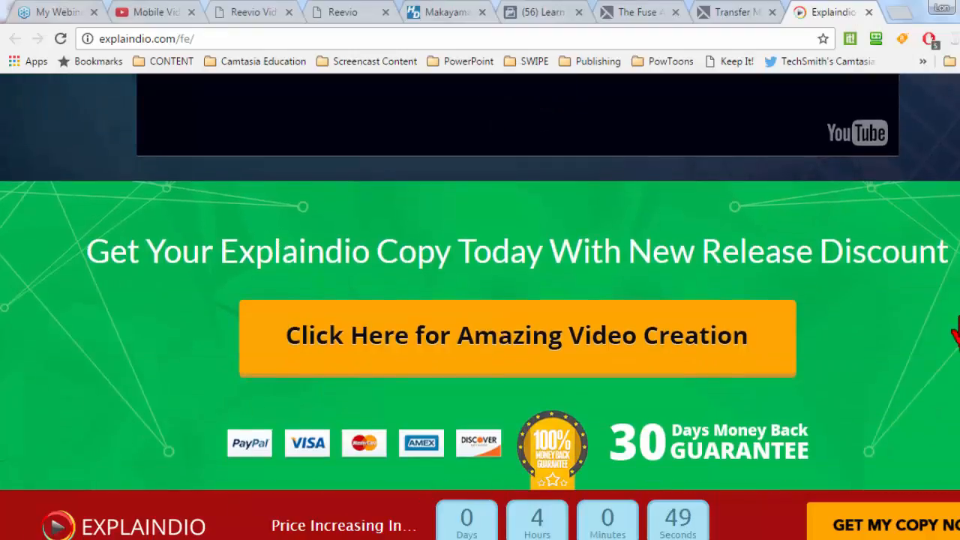
{"action": "scroll", "scroll_direction": "up", "scroll_amount": 3}
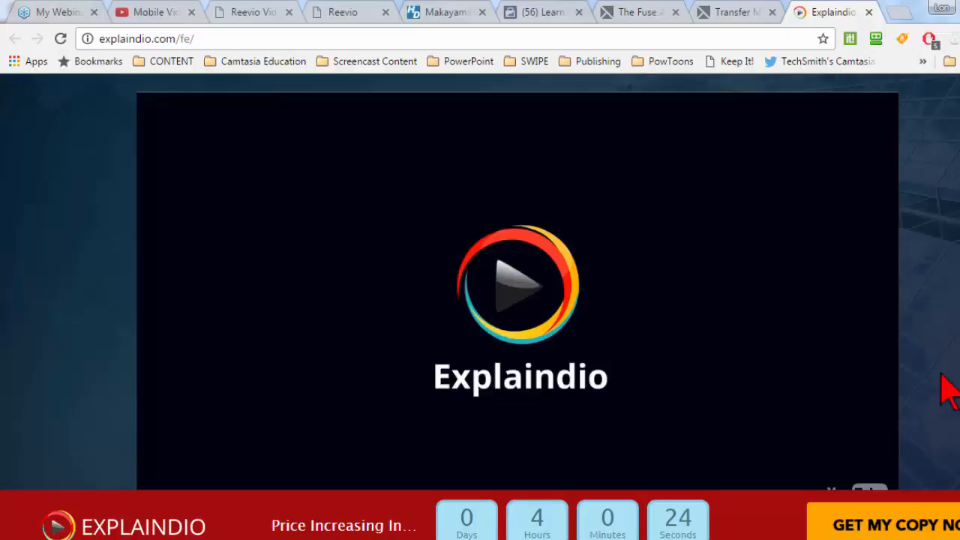
{"action": "mouse_move", "coordinate": [98, 293]}
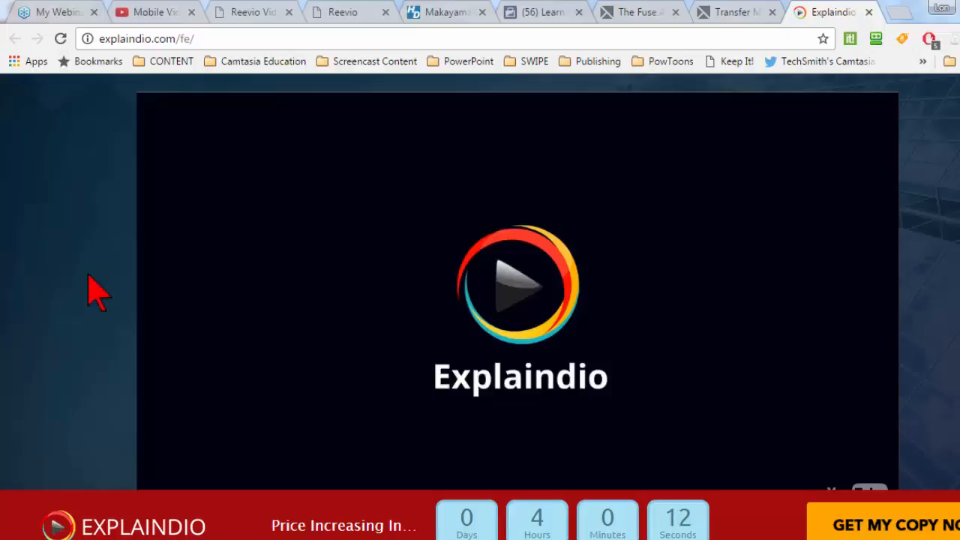